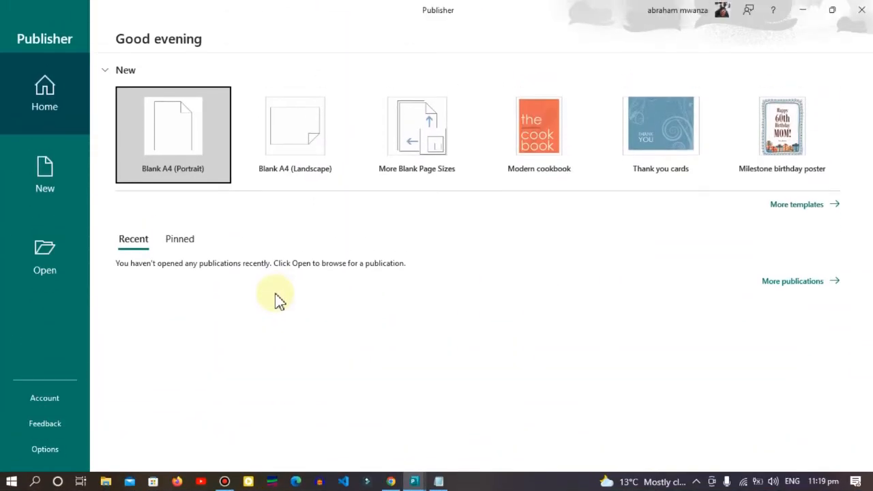
pyautogui.moveTo(225, 167)
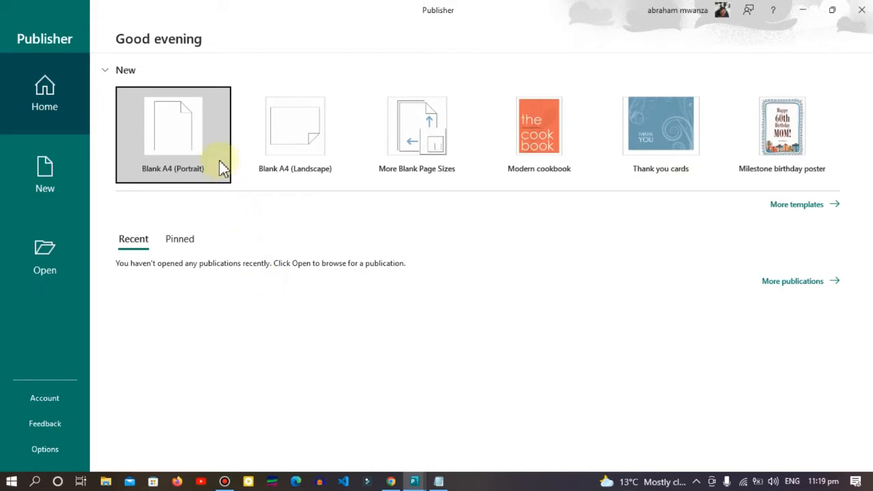
# Create a new blank A4 portrait publication from the start screen.
pyautogui.click(173, 134)
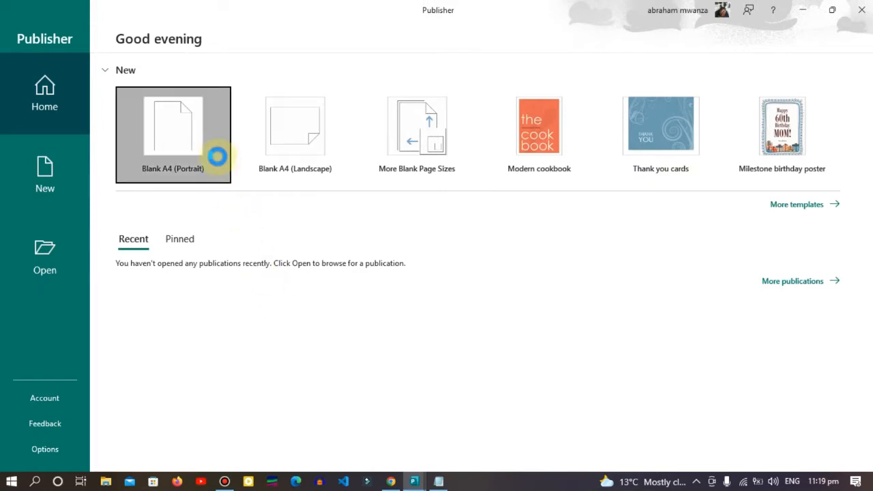
pyautogui.click(173, 134)
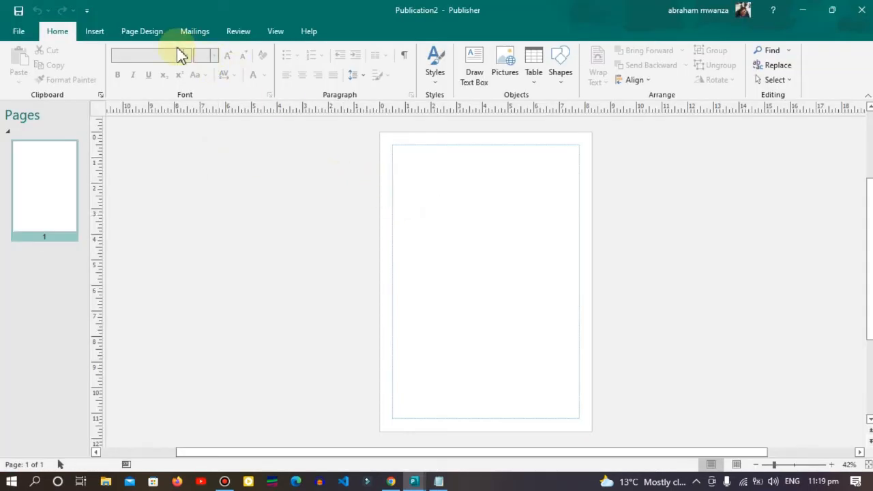
# Define a custom 6 x 9 inch page size and apply it to the publication.
pyautogui.click(142, 30)
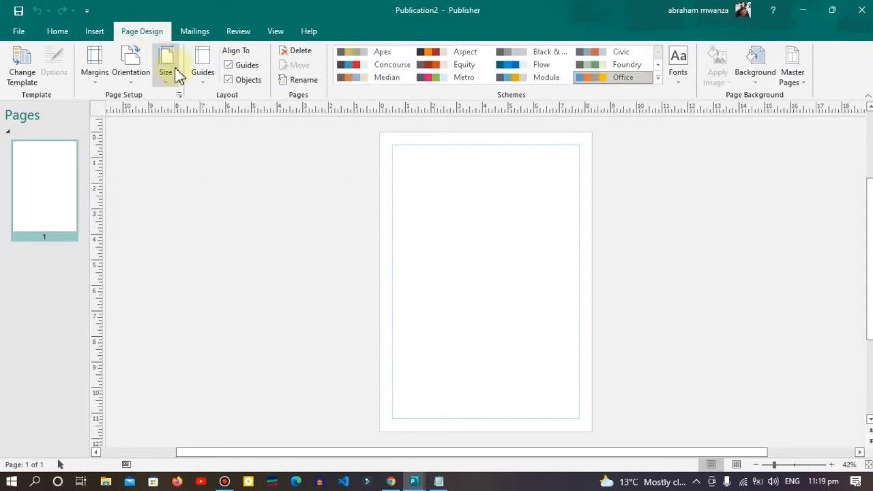
pyautogui.click(165, 61)
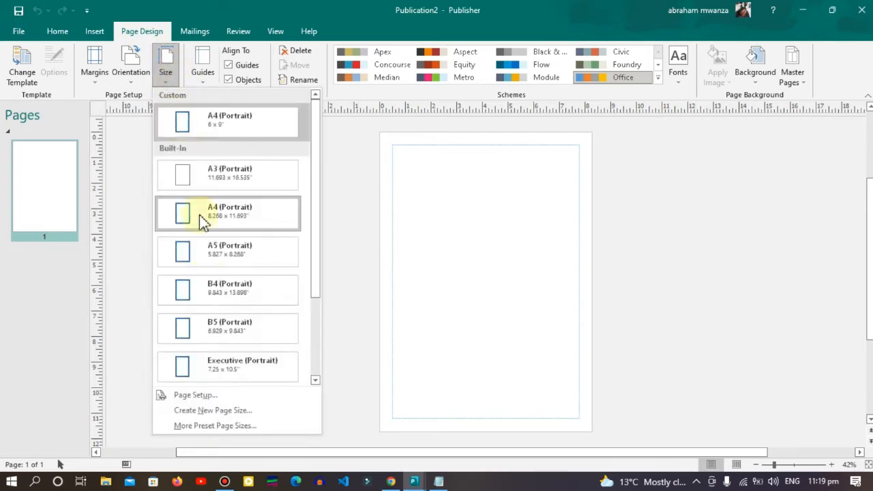
pyautogui.moveTo(214, 410)
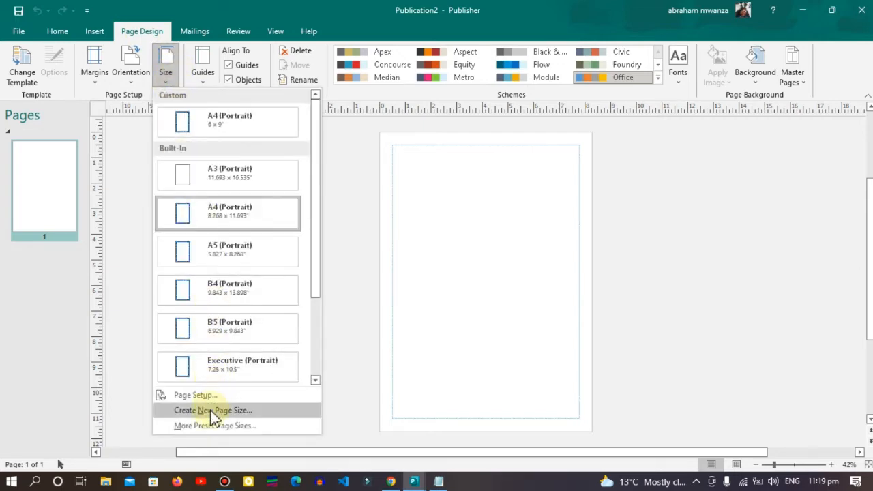
pyautogui.click(212, 410)
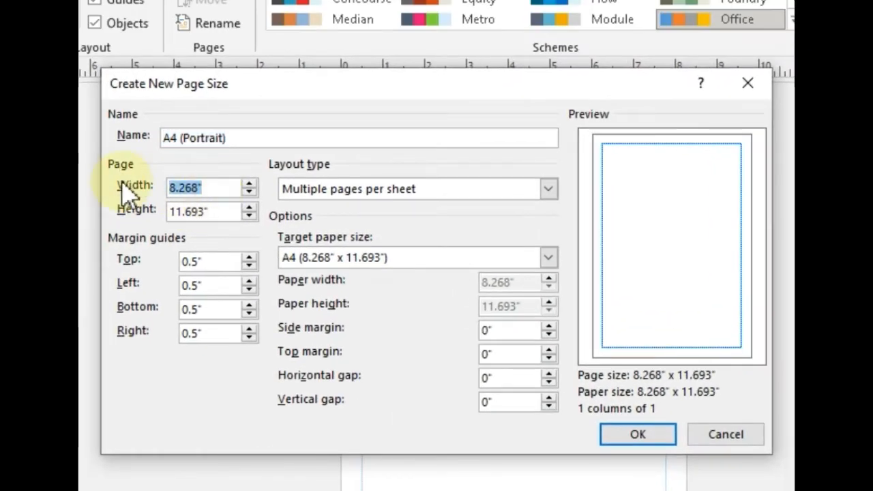
pyautogui.write('6"')
pyautogui.click(212, 212)
pyautogui.write('9')
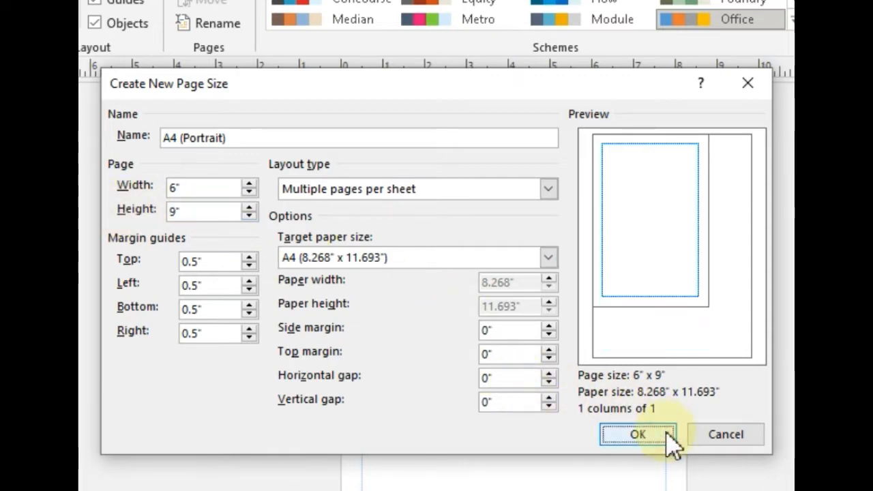
pyautogui.click(637, 434)
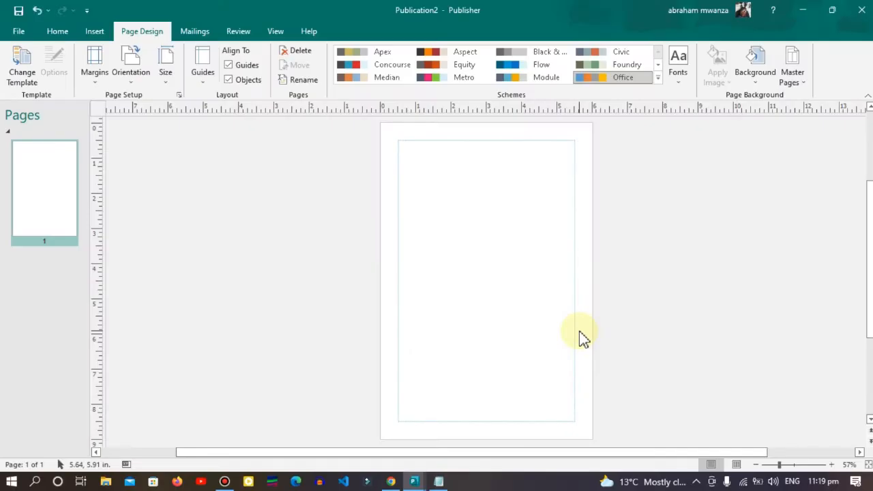
pyautogui.moveTo(95, 32)
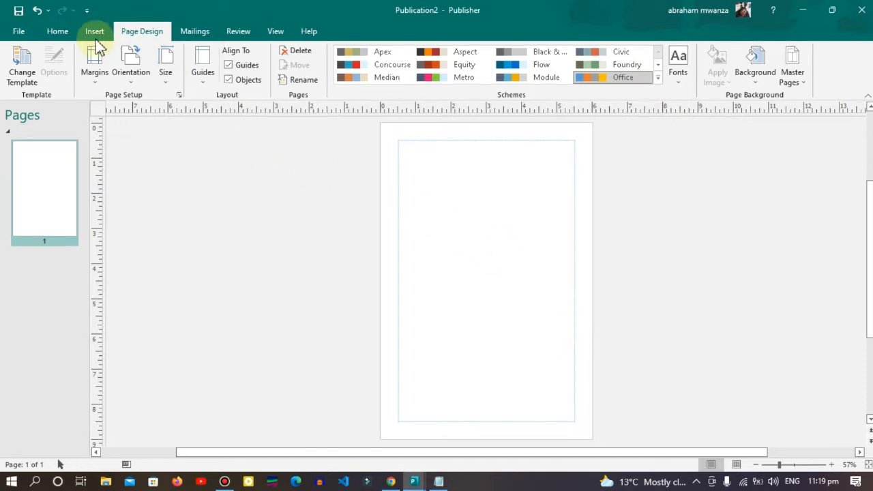
# Draw a vertical line about 7.98 inches tall down near the left margin.
pyautogui.click(95, 30)
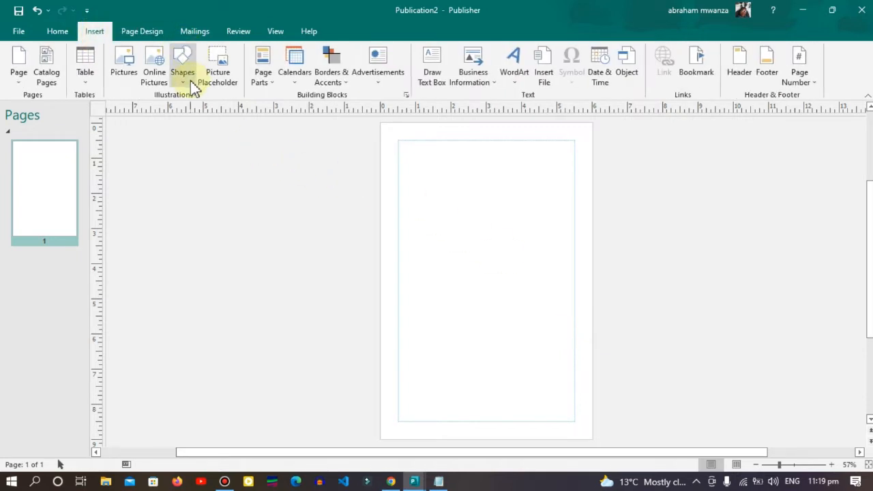
pyautogui.click(182, 62)
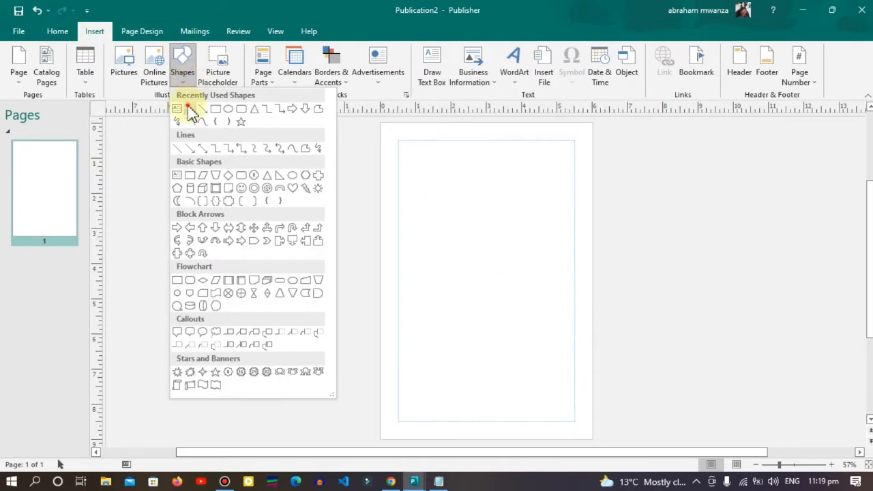
pyautogui.click(178, 108)
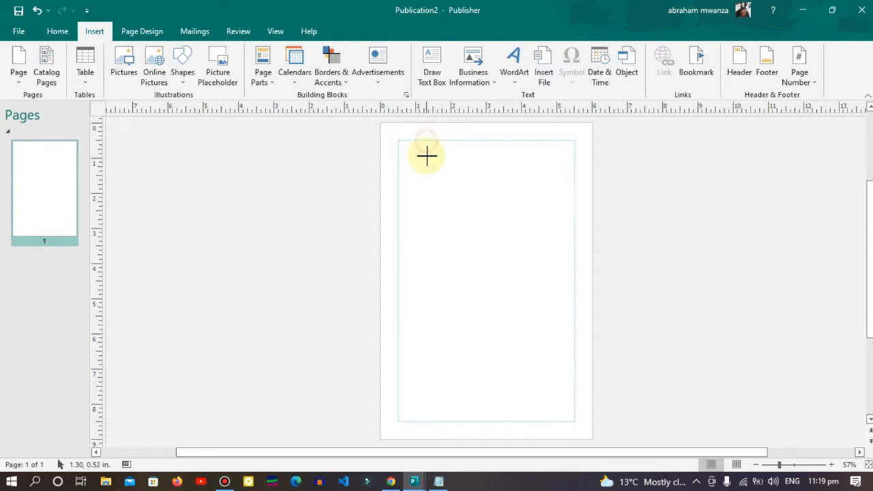
pyautogui.moveTo(426, 155); pyautogui.dragTo(419, 415)
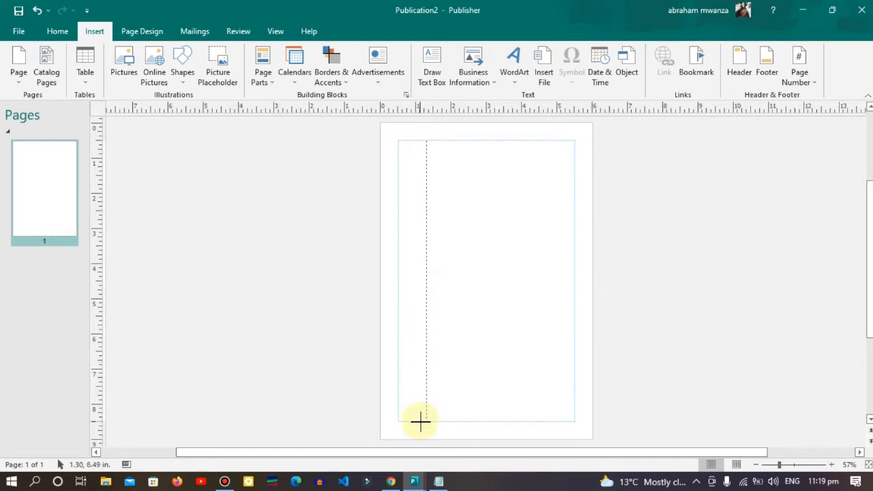
pyautogui.moveTo(426, 142); pyautogui.dragTo(426, 419)
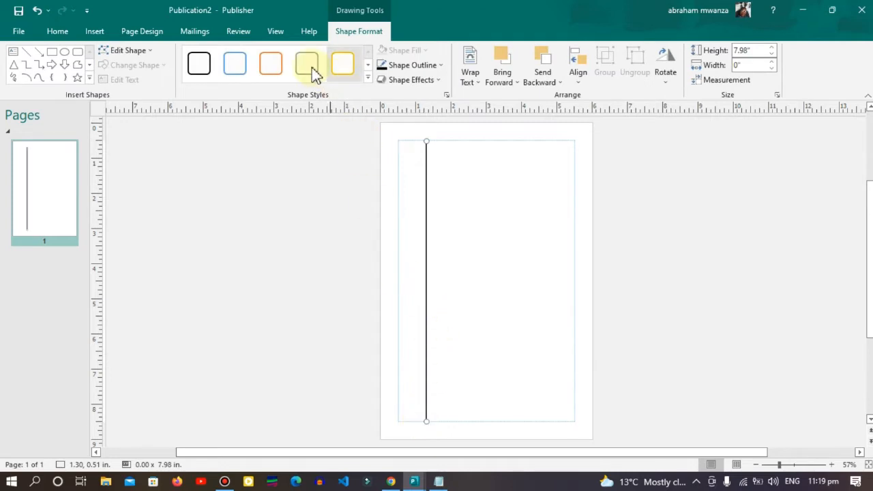
pyautogui.moveTo(308, 64)
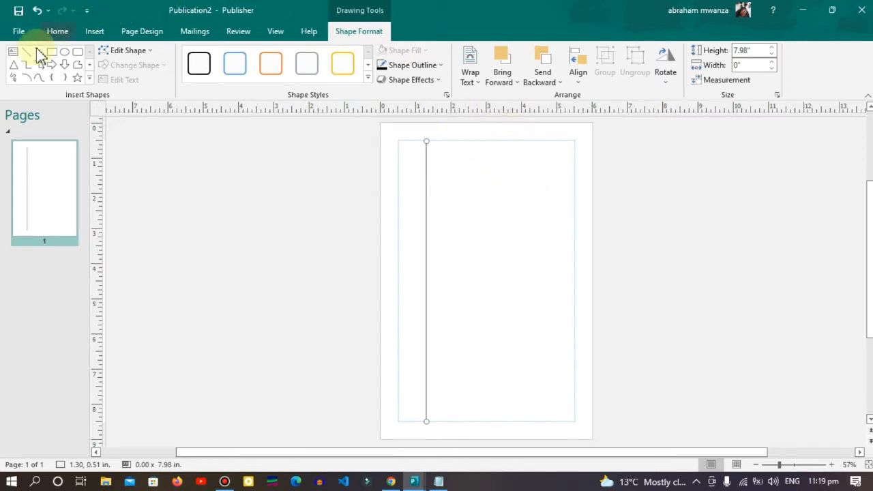
# Draw a 4.99-inch horizontal line across the top and set its weight to 1½ pt.
pyautogui.click(94, 30)
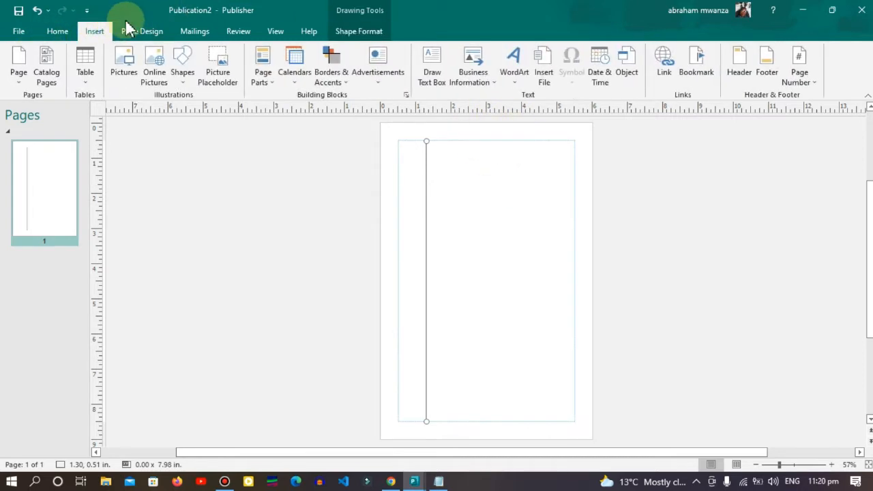
pyautogui.click(182, 61)
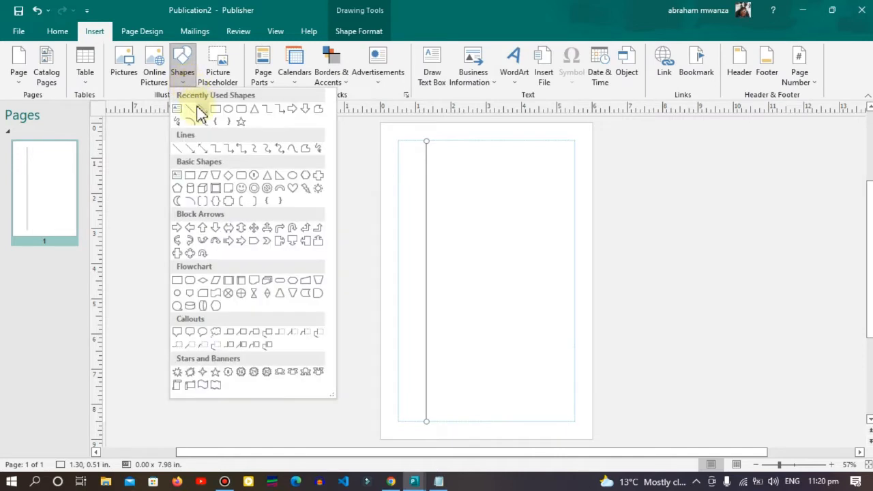
pyautogui.click(176, 108)
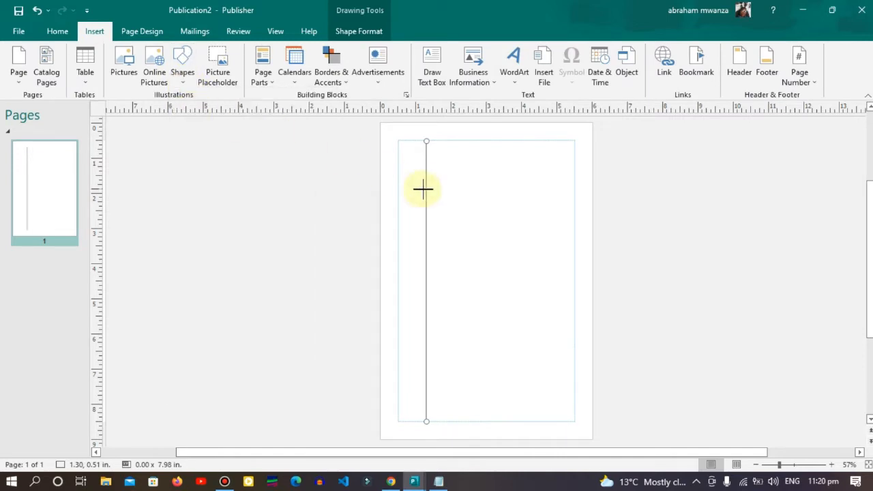
pyautogui.moveTo(399, 173)
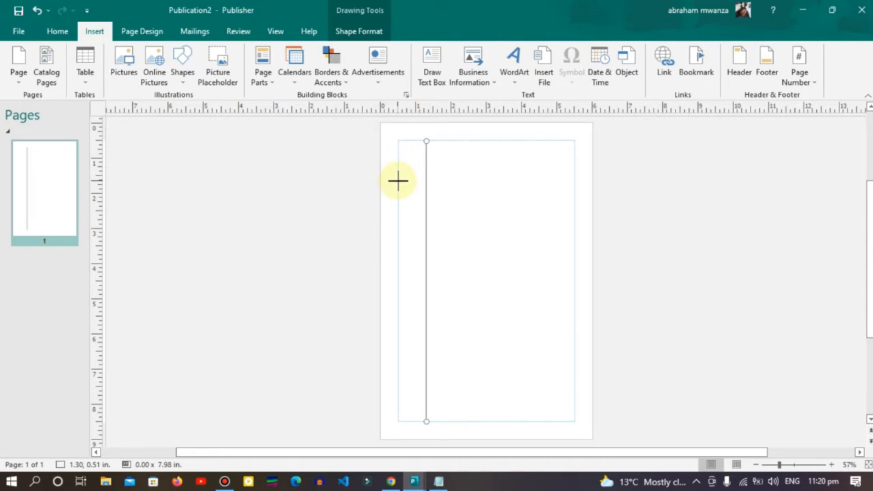
pyautogui.moveTo(399, 173)
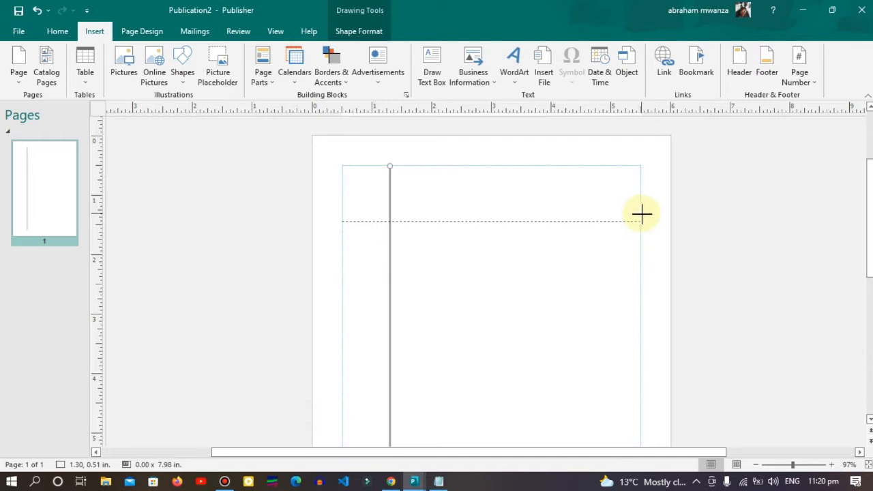
pyautogui.moveTo(643, 221)
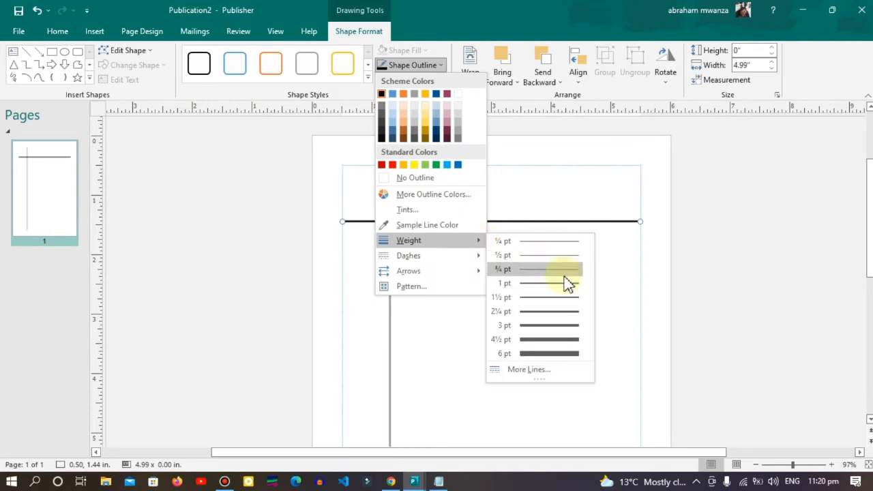
pyautogui.moveTo(554, 303)
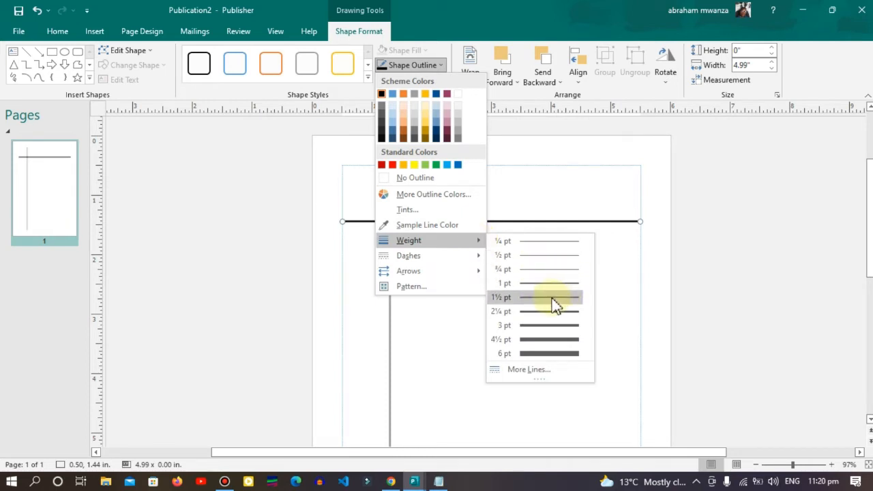
pyautogui.click(501, 297)
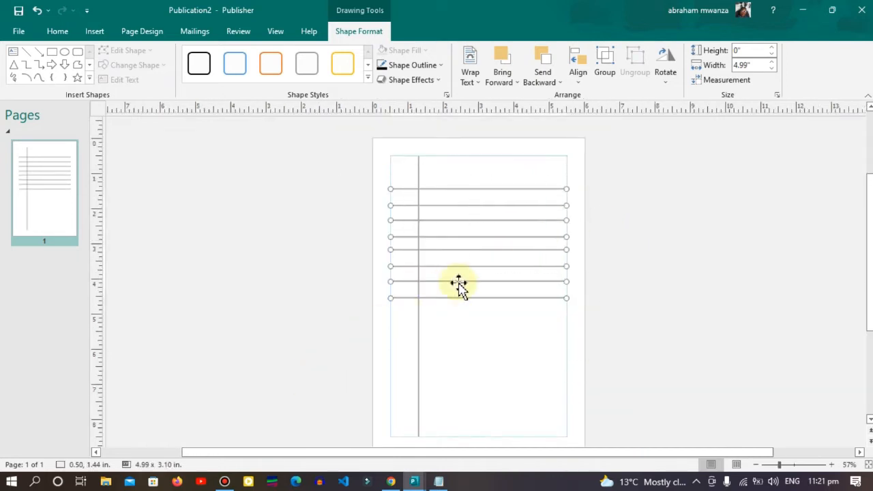
pyautogui.moveTo(484, 273)
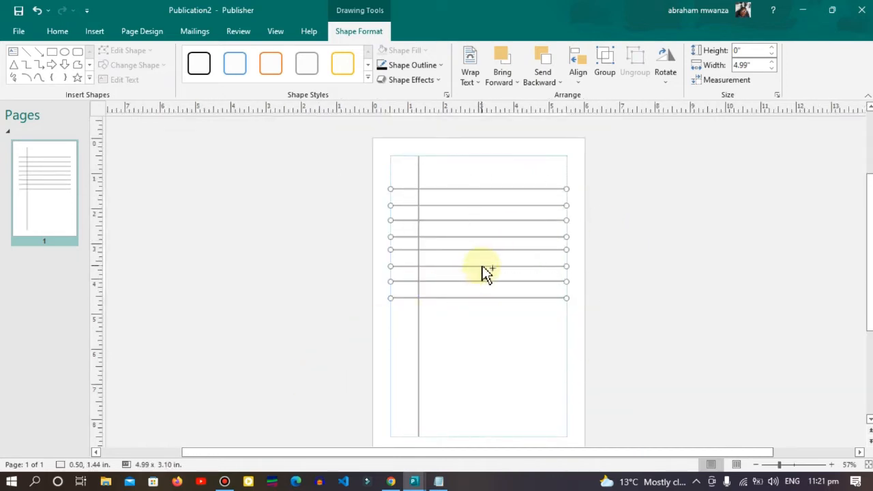
# Duplicate the horizontal line into evenly spaced ruled lines down the page.
pyautogui.click(482, 266)
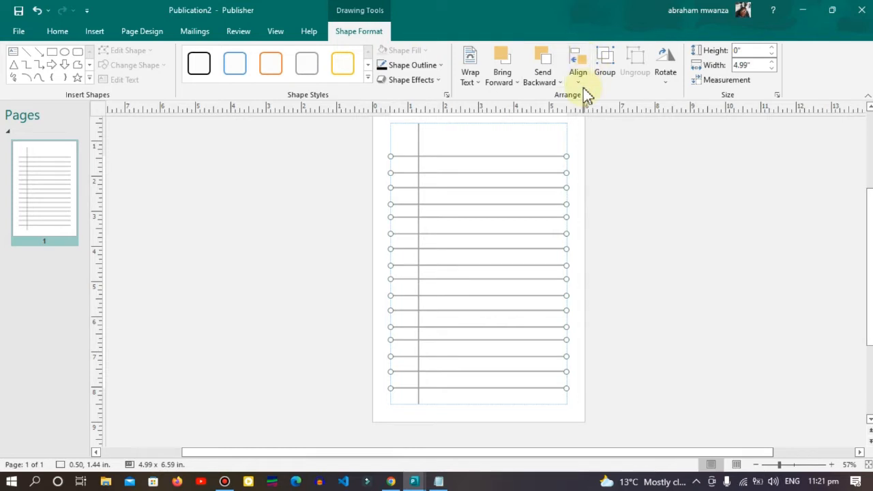
pyautogui.moveTo(579, 92)
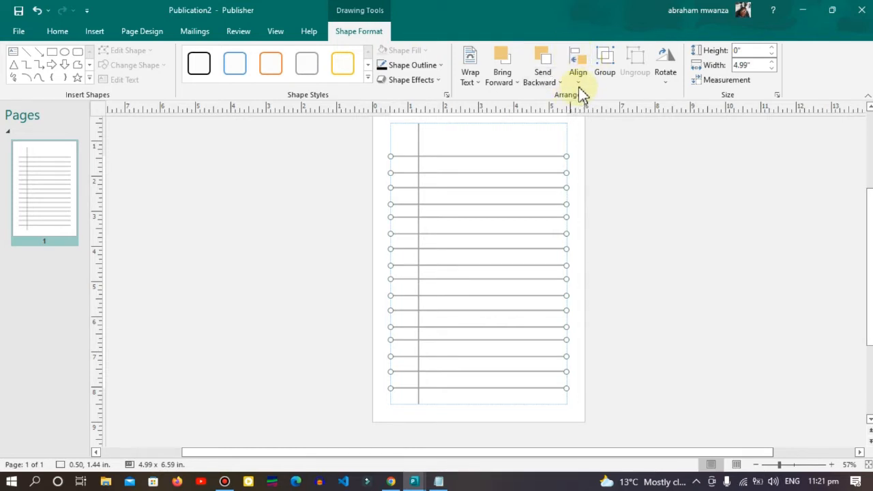
# Move the topmost ruled line up and shorten it into a short top-right line.
pyautogui.click(577, 61)
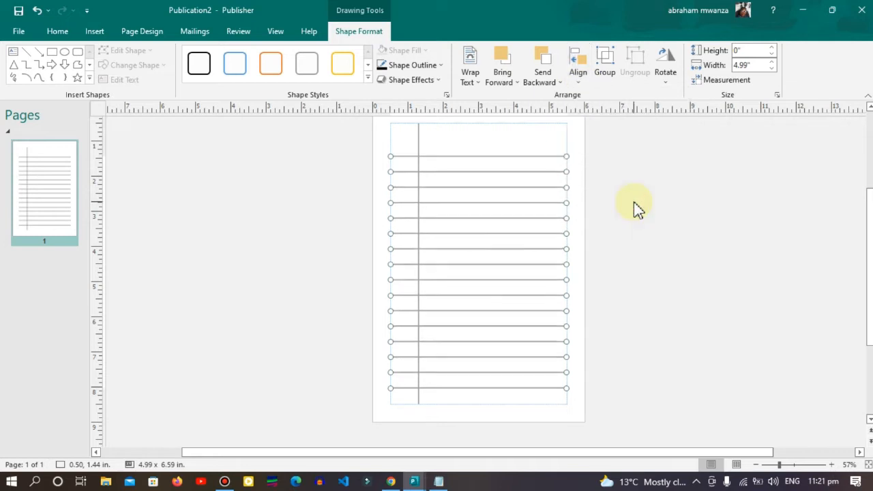
pyautogui.moveTo(631, 205)
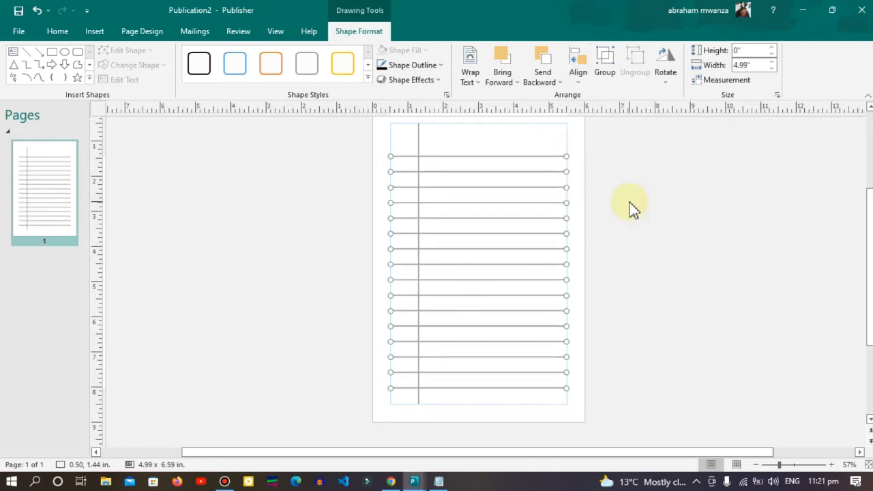
pyautogui.moveTo(628, 208)
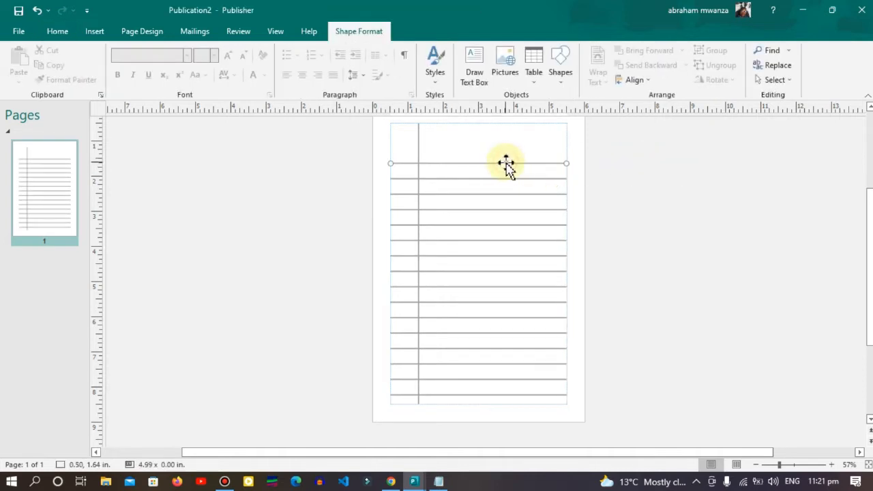
pyautogui.click(504, 163)
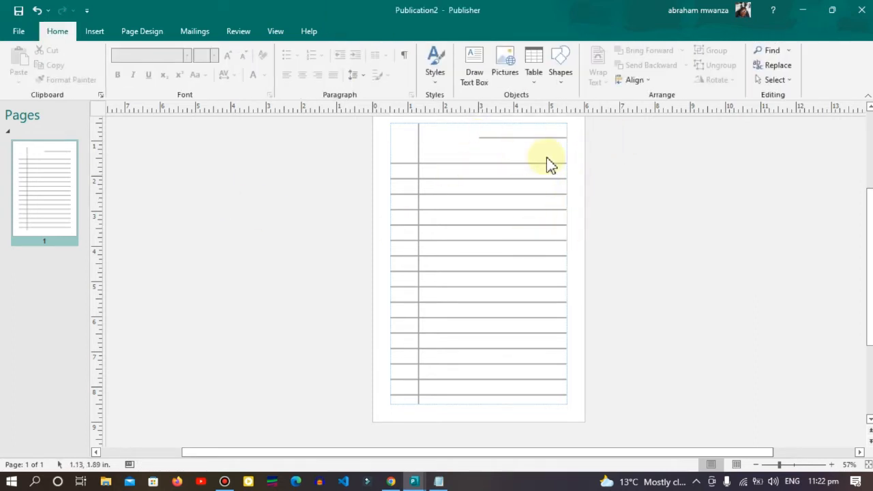
pyautogui.moveTo(246, 211)
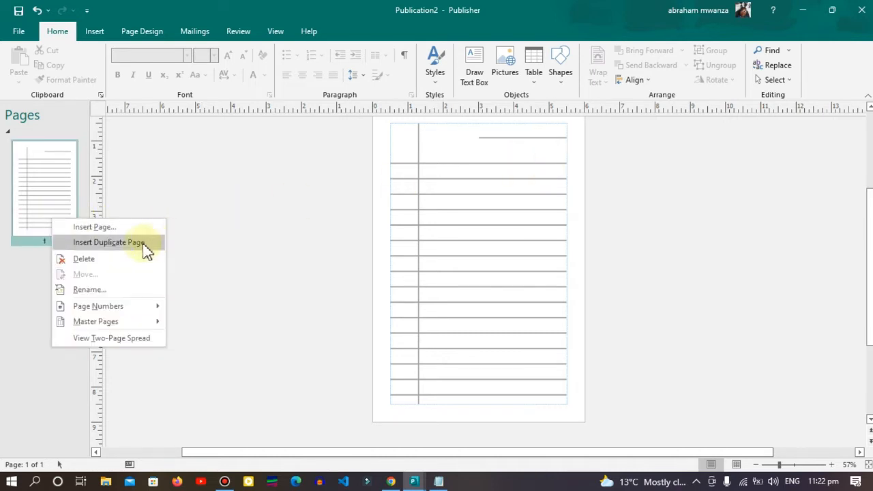
# Duplicate the ruled page and select pages in the Pages pane up to page 16.
pyautogui.click(108, 242)
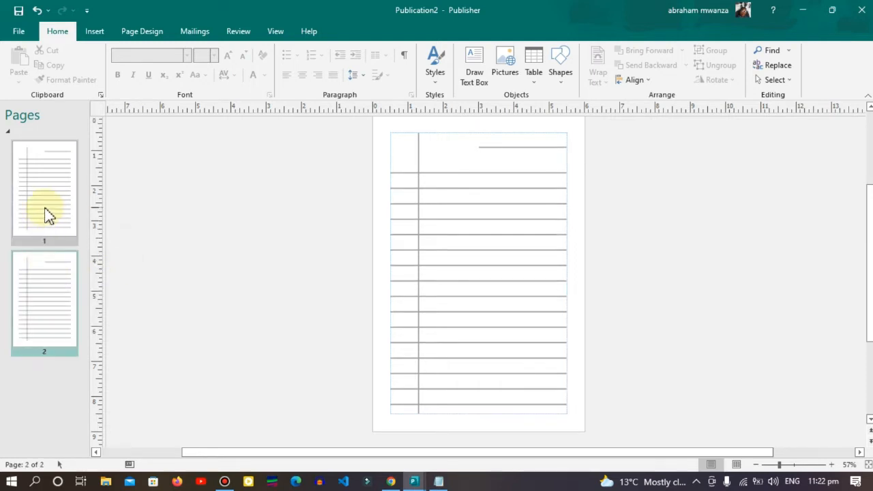
pyautogui.click(45, 191)
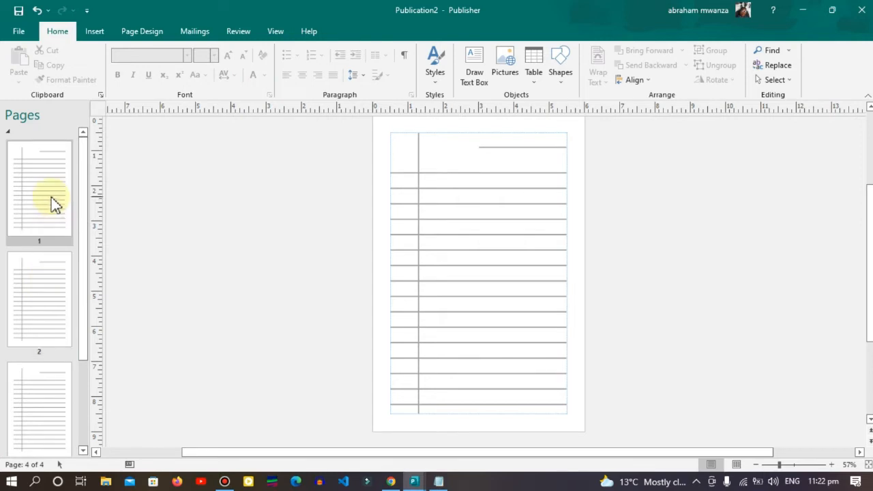
pyautogui.rightClick(39, 191)
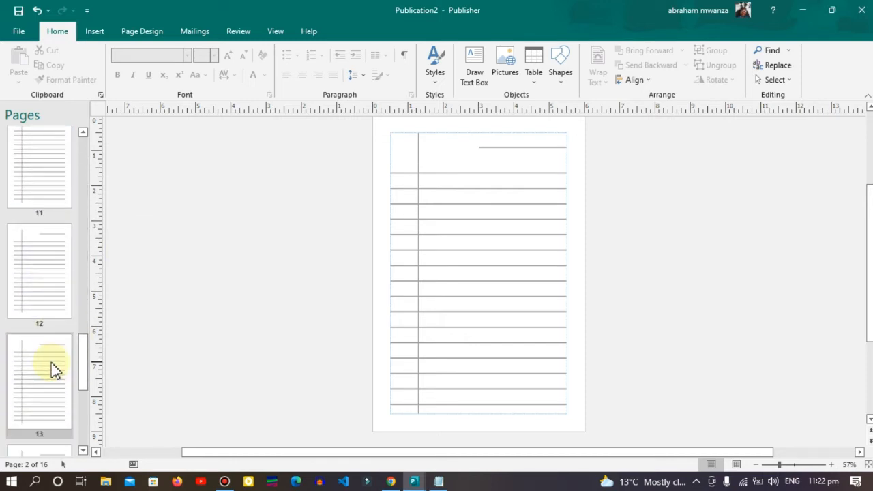
pyautogui.scroll(-3)
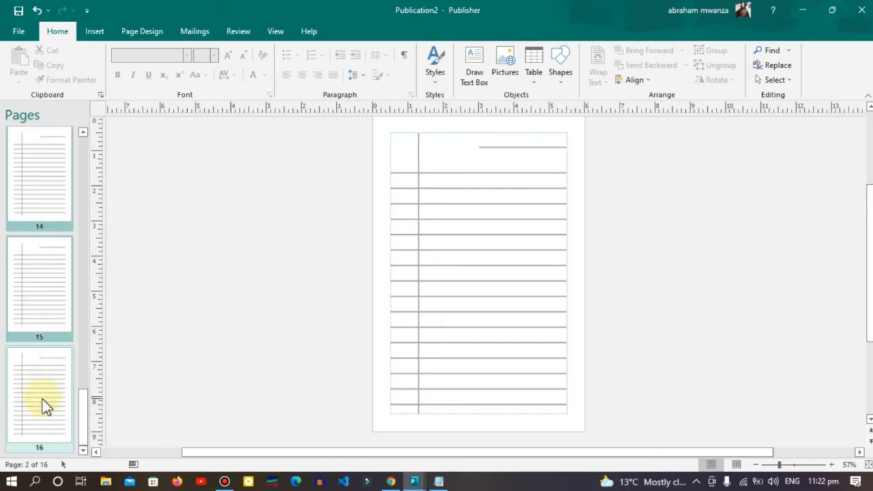
pyautogui.click(39, 396)
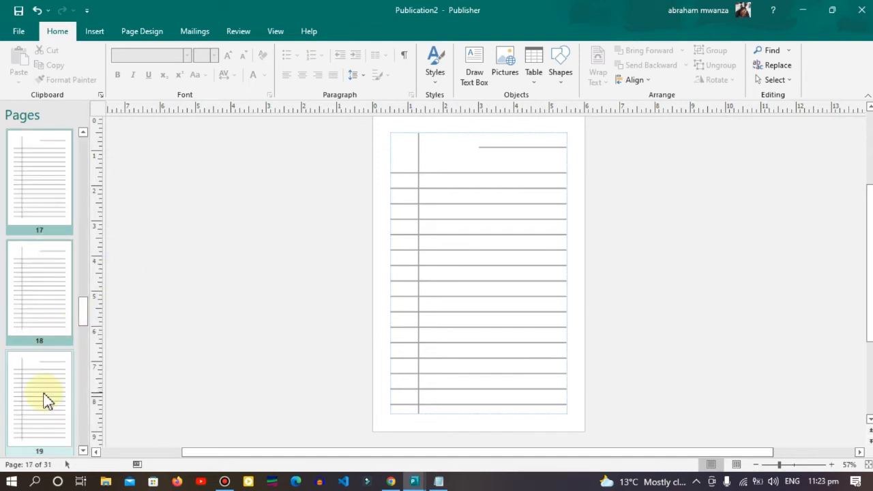
pyautogui.scroll(-3)
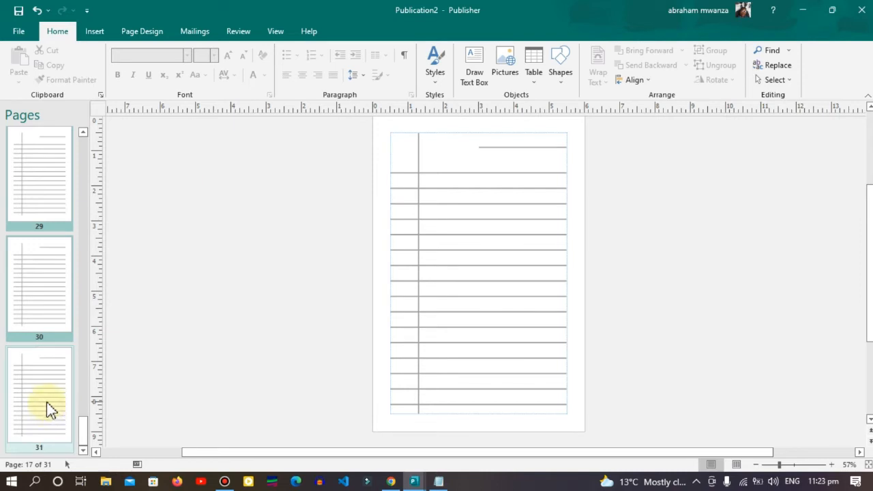
pyautogui.moveTo(83, 394)
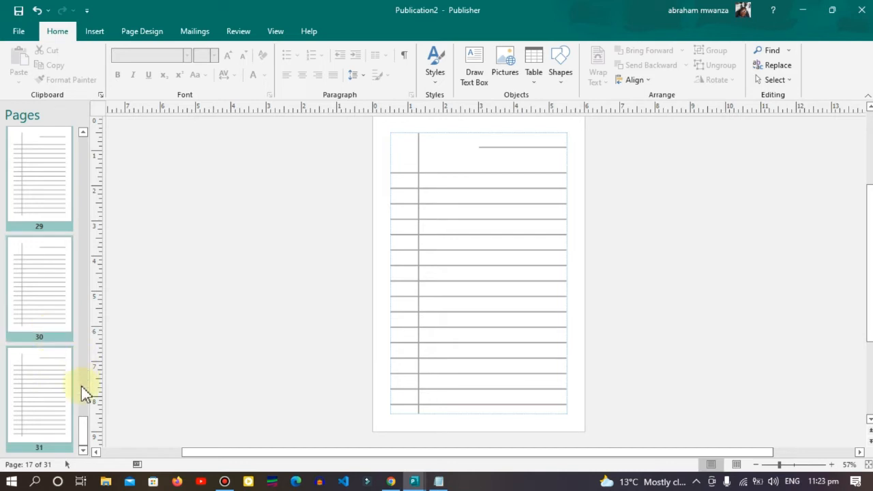
# Keep inserting duplicate pages from the Pages pane until the publication holds 142 pages.
pyautogui.rightClick(39, 396)
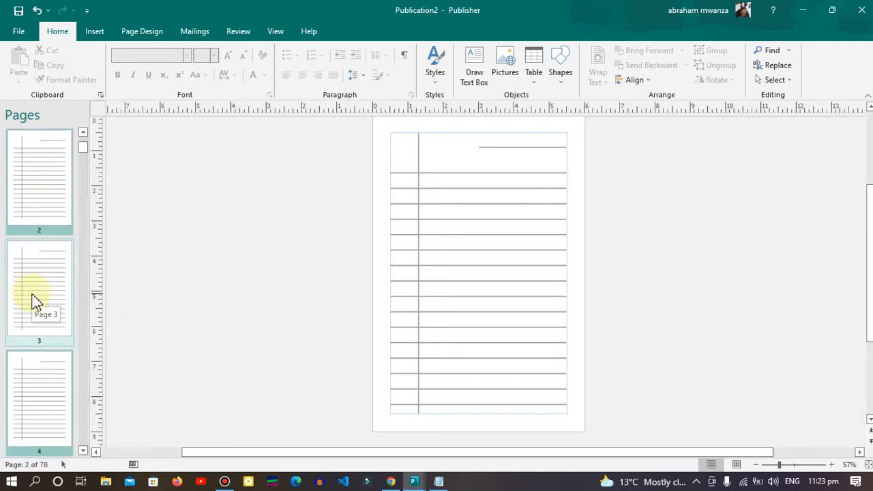
pyautogui.rightClick(39, 287)
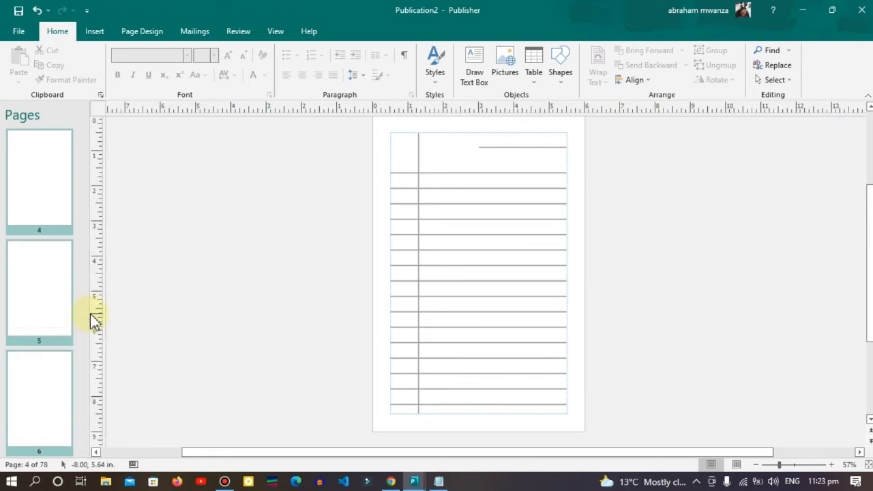
pyautogui.rightClick(39, 289)
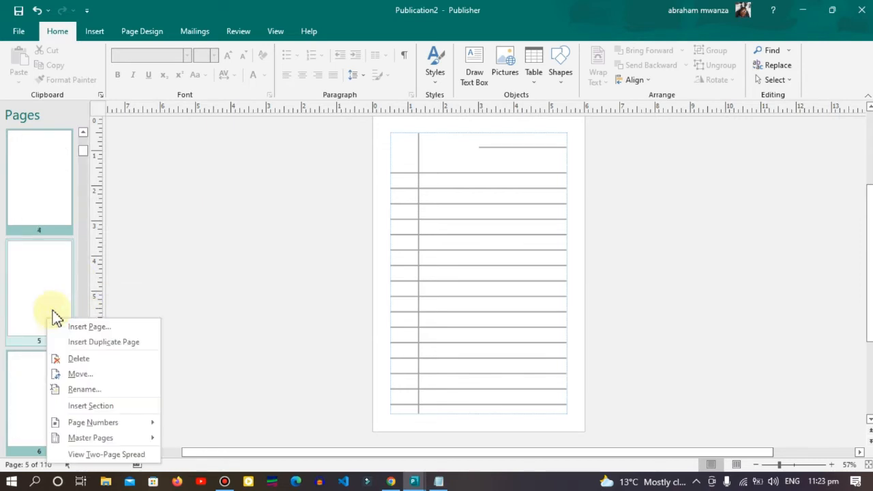
pyautogui.click(120, 351)
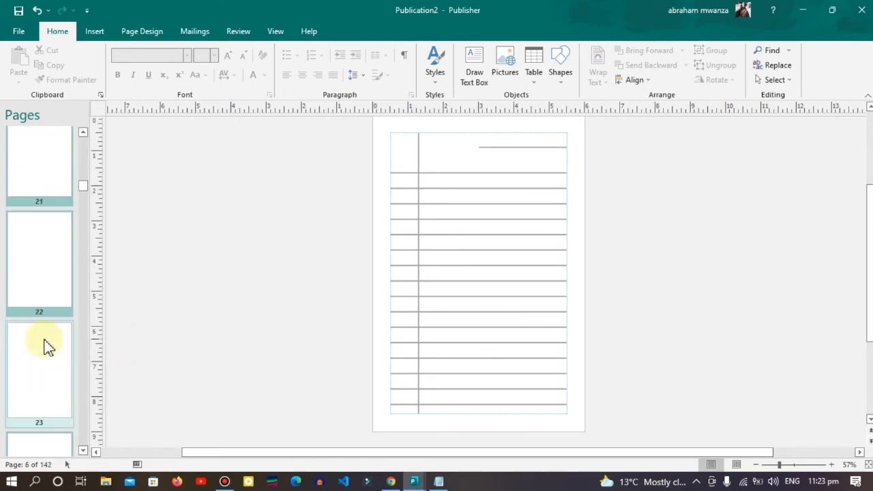
pyautogui.scroll(-3)
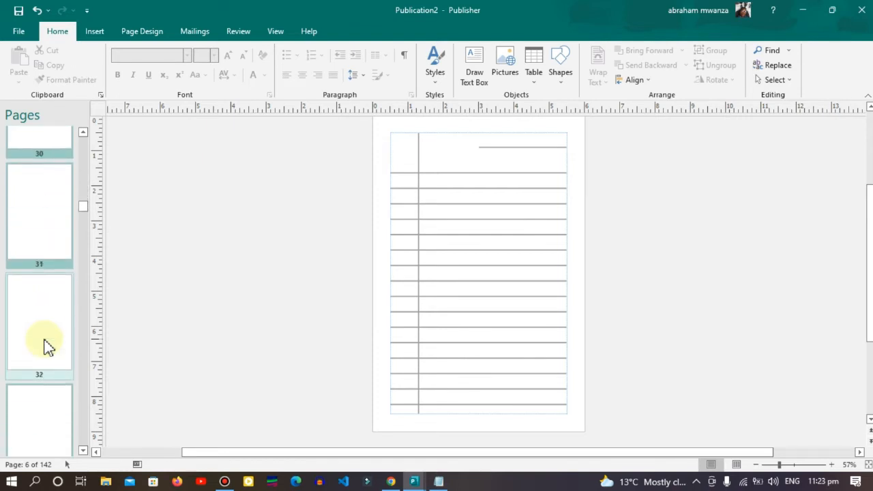
pyautogui.scroll(-3)
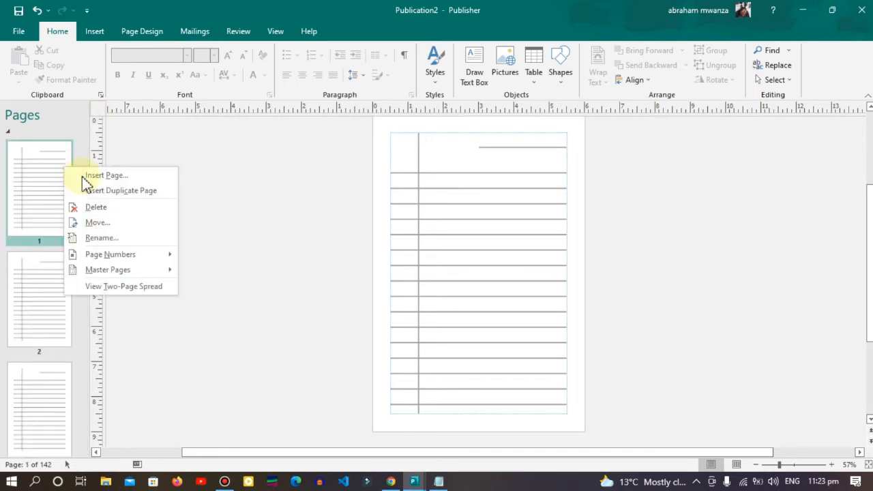
# Delete two ruled pages at the start, leaving 140 pages with a blank first page.
pyautogui.click(96, 206)
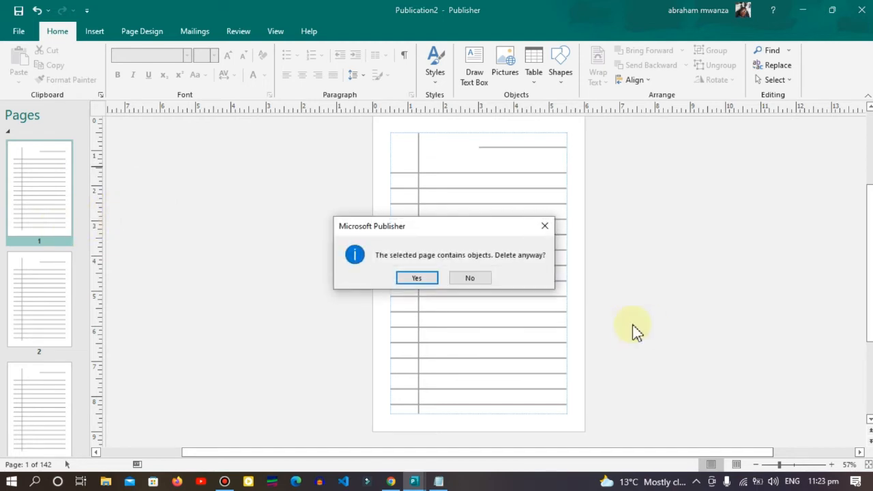
pyautogui.click(416, 278)
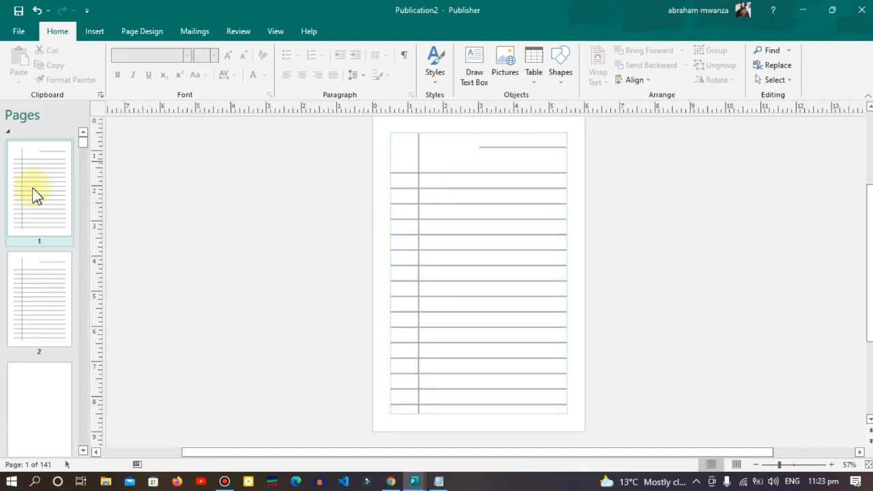
pyautogui.rightClick(39, 191)
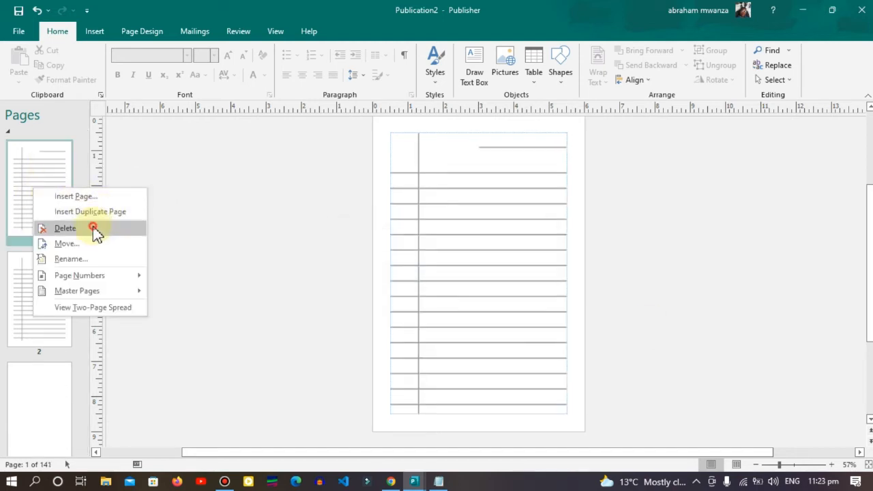
pyautogui.click(64, 227)
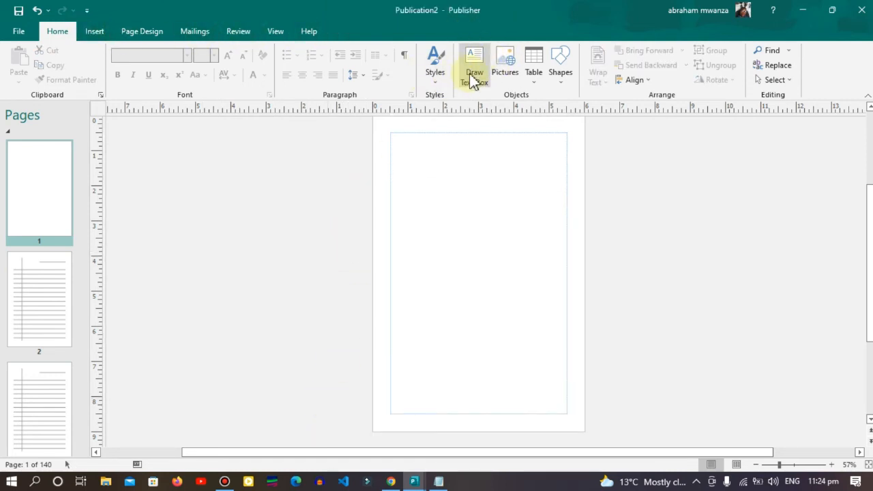
pyautogui.moveTo(473, 65)
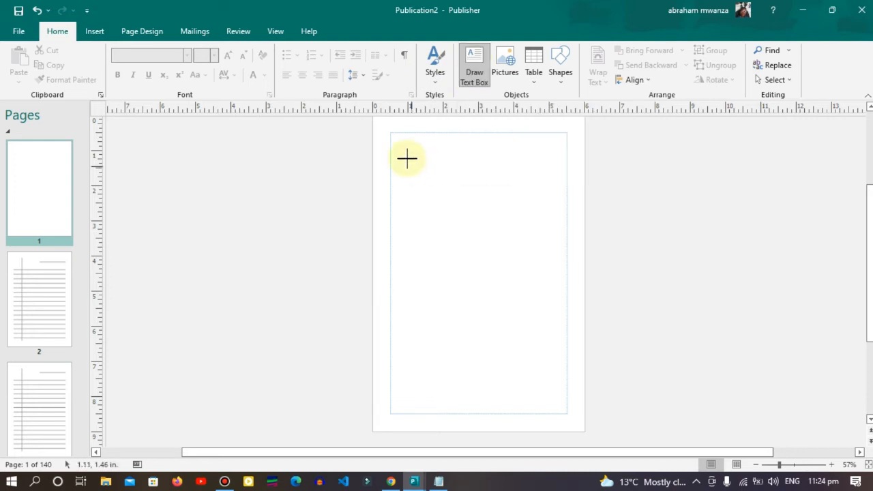
# Draw a text box on page 1 reading 'This Note Book Belongs To'.
pyautogui.moveTo(406, 158); pyautogui.dragTo(553, 315)
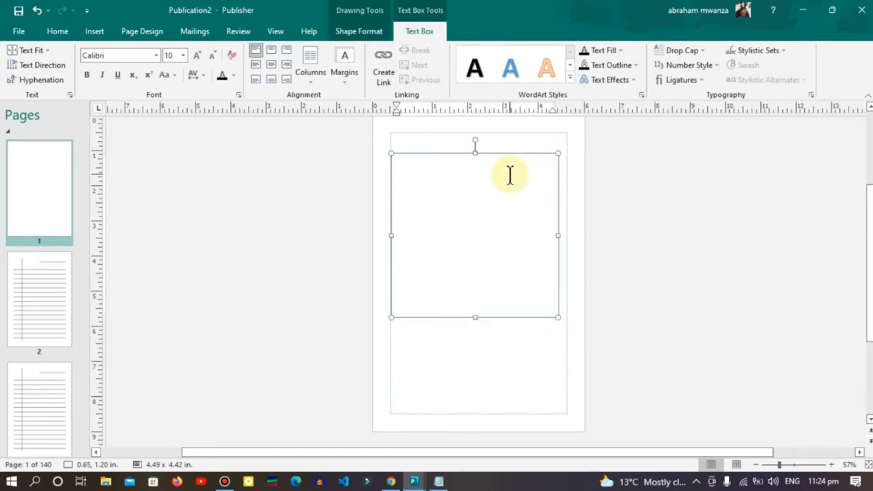
pyautogui.write('This text')
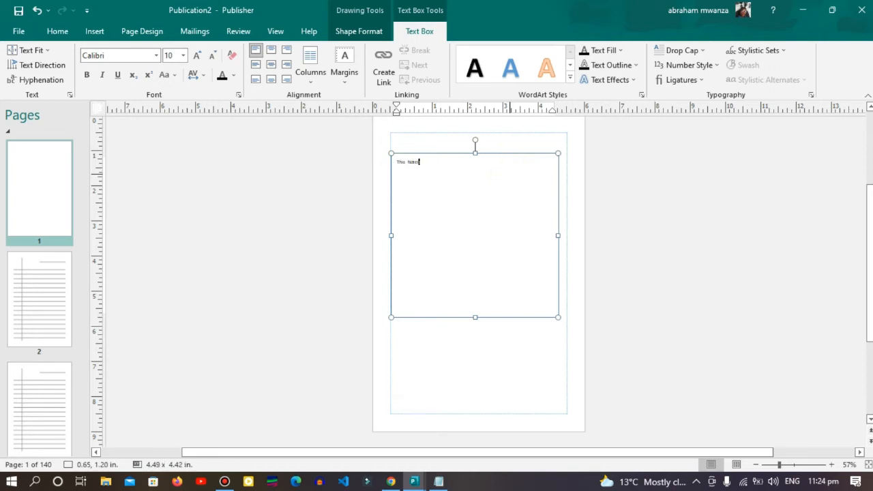
pyautogui.write('Book')
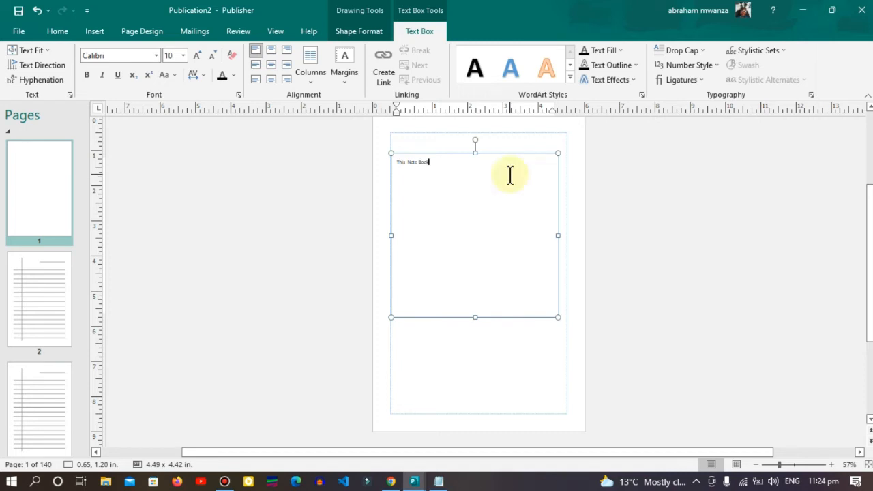
pyautogui.write('Belongs')
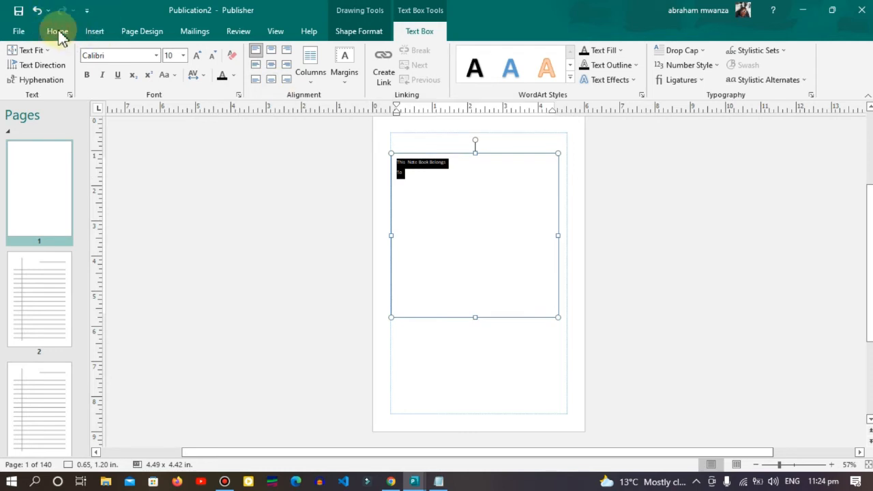
# Make the title bold, centered, 36 pt and set in the BlackChancery font.
pyautogui.click(56, 30)
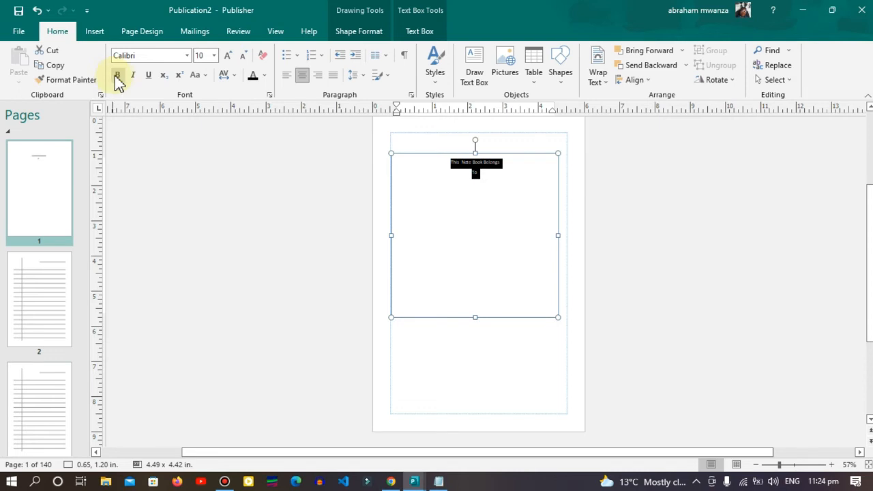
pyautogui.click(117, 75)
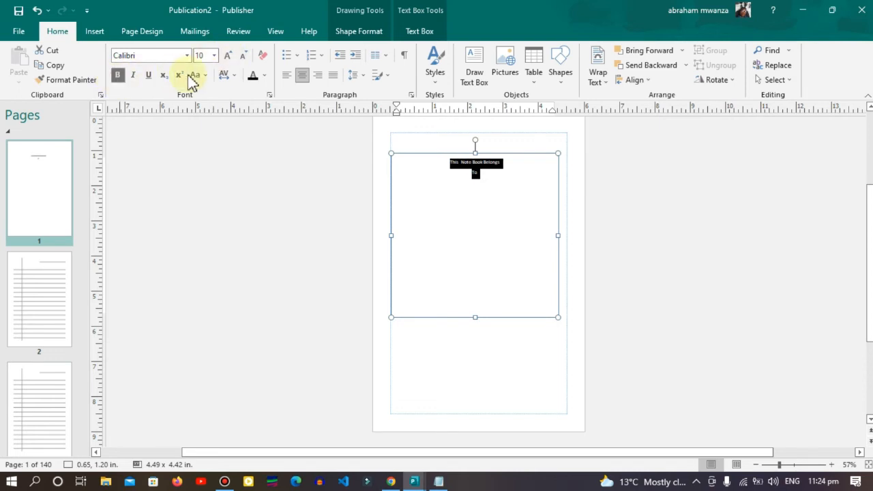
pyautogui.click(227, 56)
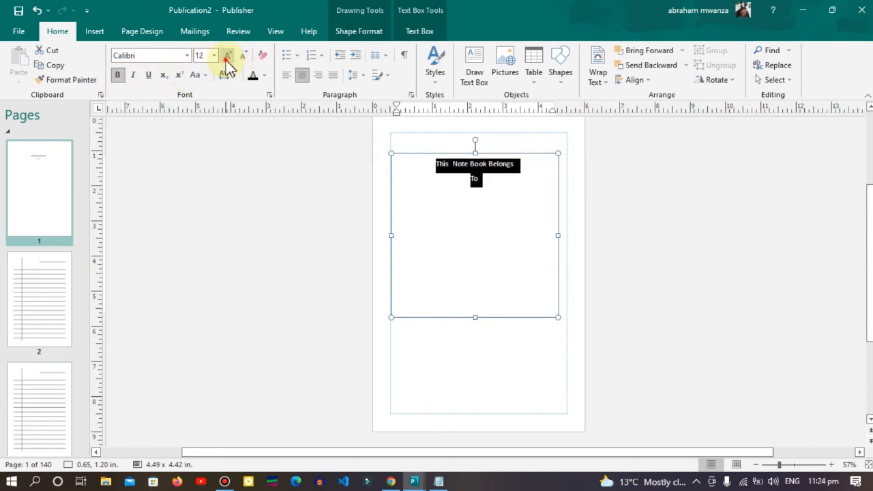
pyautogui.click(227, 55)
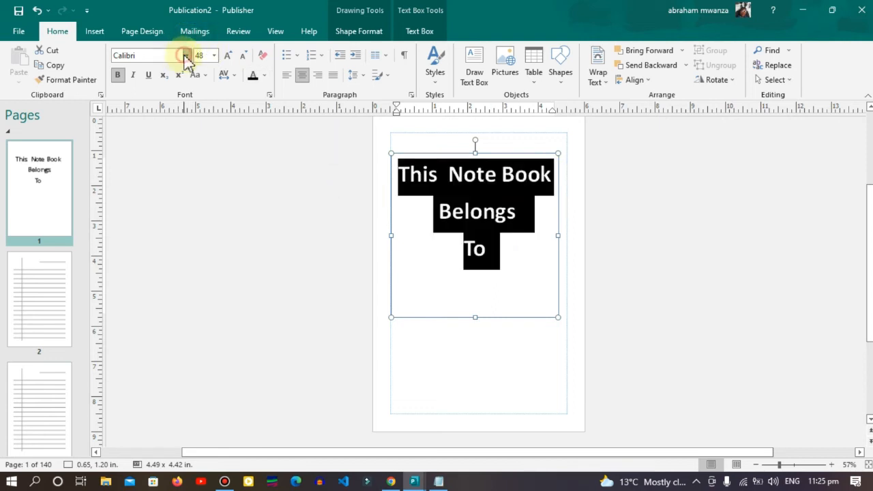
pyautogui.click(185, 55)
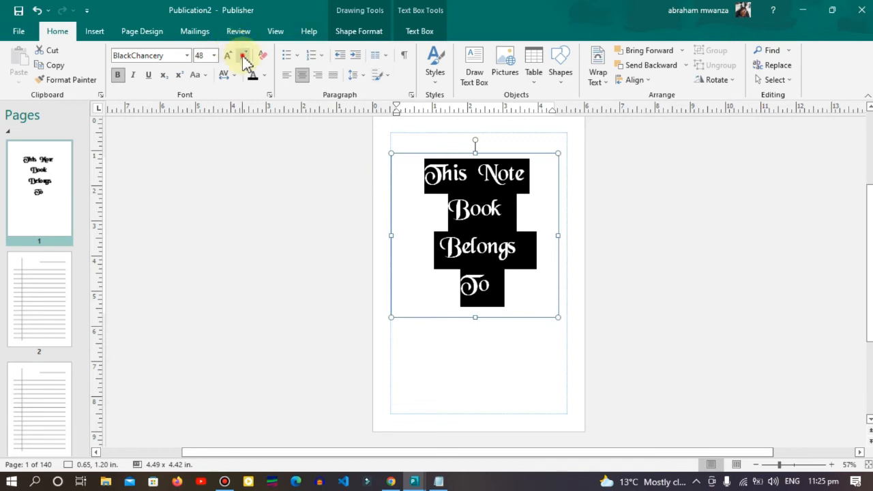
pyautogui.click(242, 55)
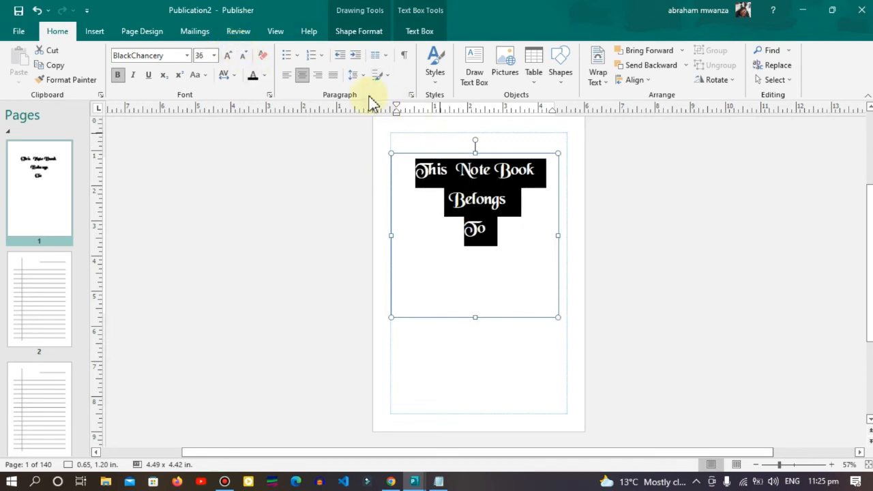
pyautogui.click(352, 75)
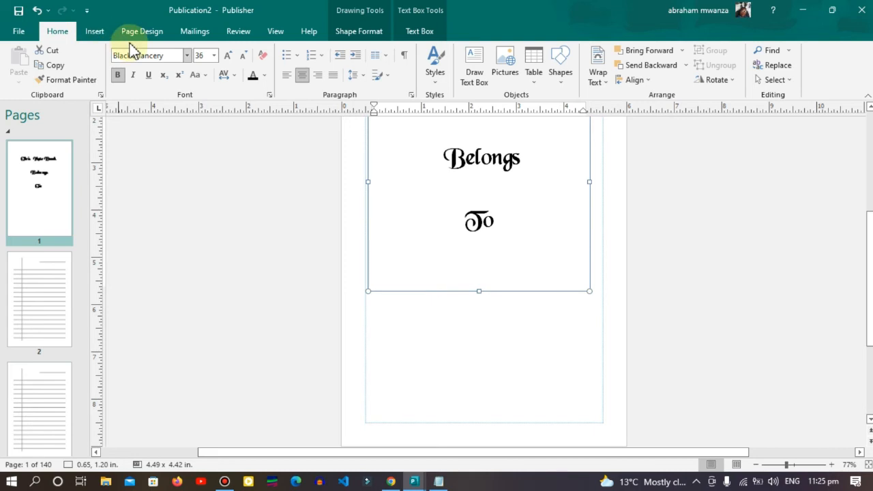
# Draw a horizontal line shape beneath 'To' as the owner's name line, then deselect it.
pyautogui.click(94, 31)
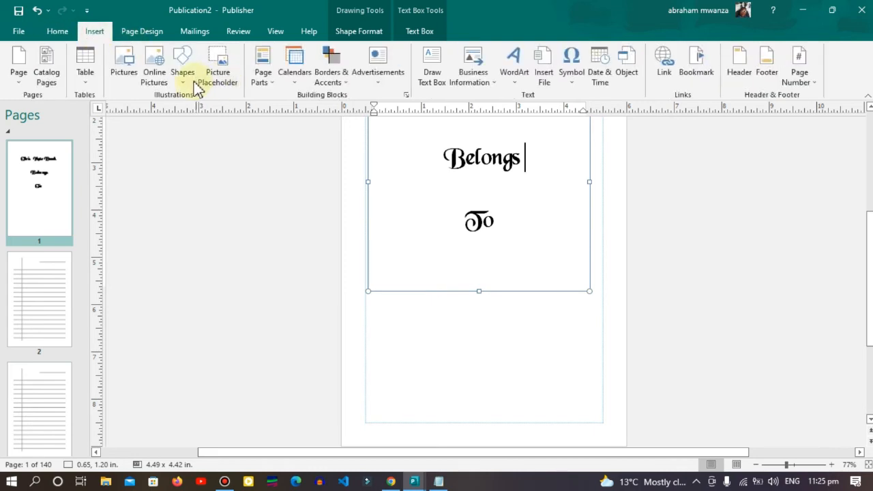
pyautogui.click(182, 65)
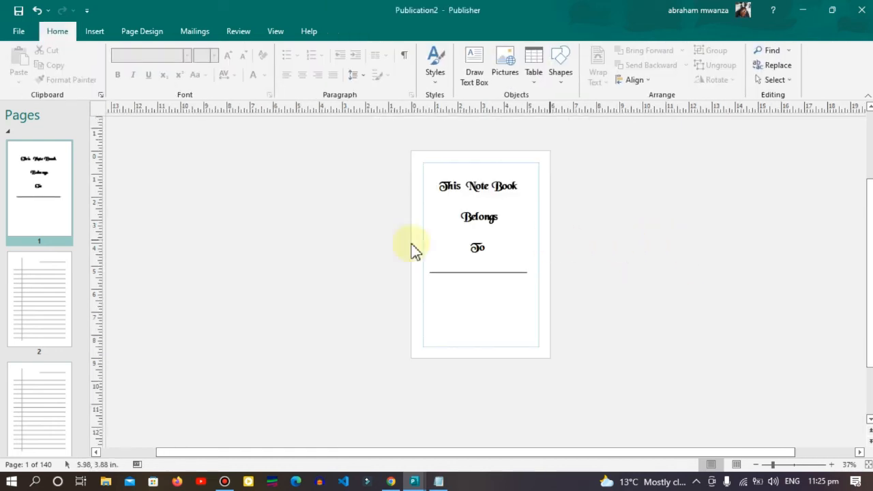
pyautogui.click(479, 226)
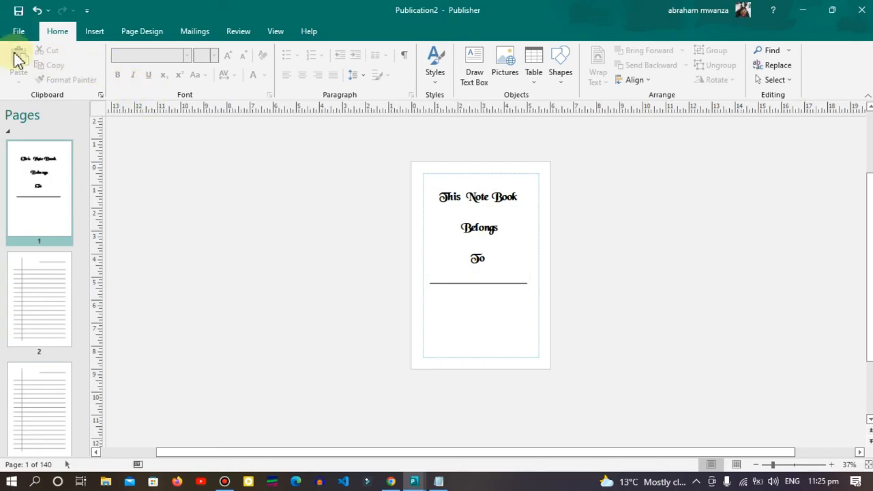
# Reach the Publish as PDF or XPS dialog via File > Export > Create PDF/XPS Document.
pyautogui.click(18, 31)
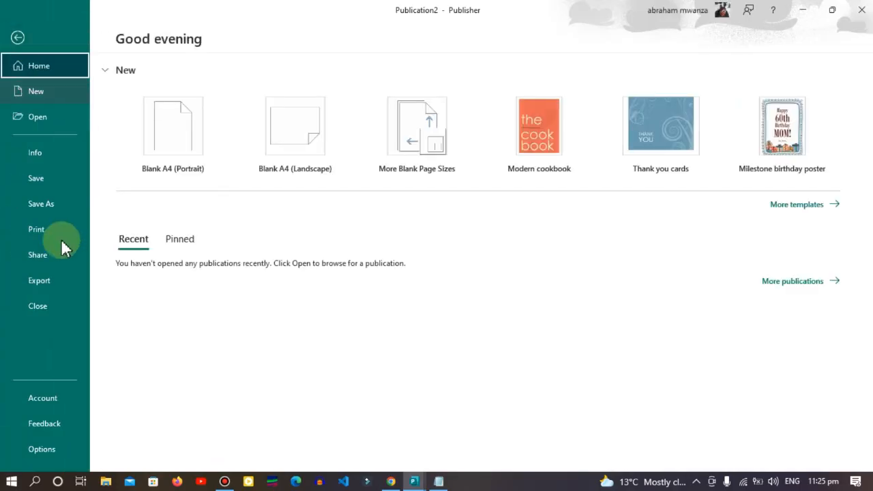
pyautogui.click(39, 280)
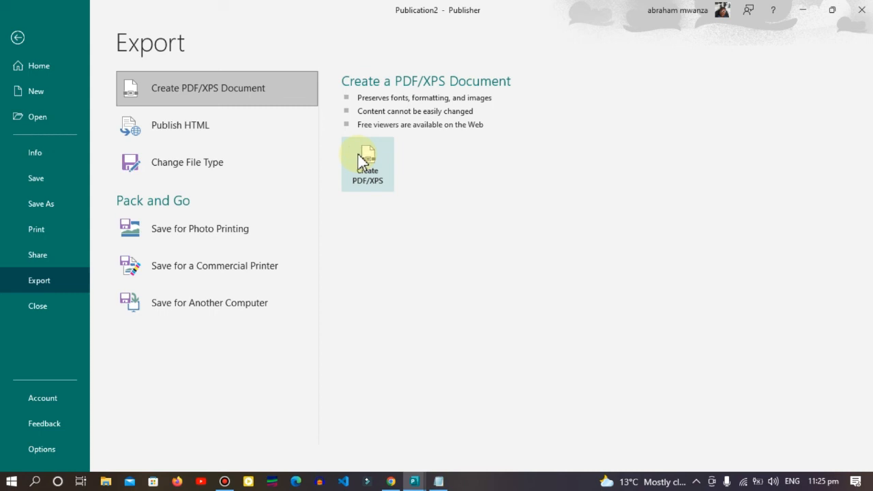
pyautogui.click(367, 160)
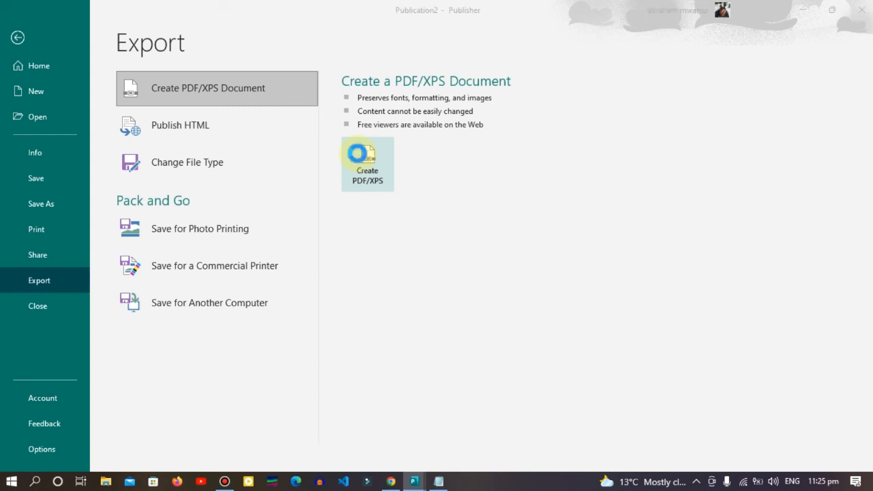
pyautogui.click(367, 160)
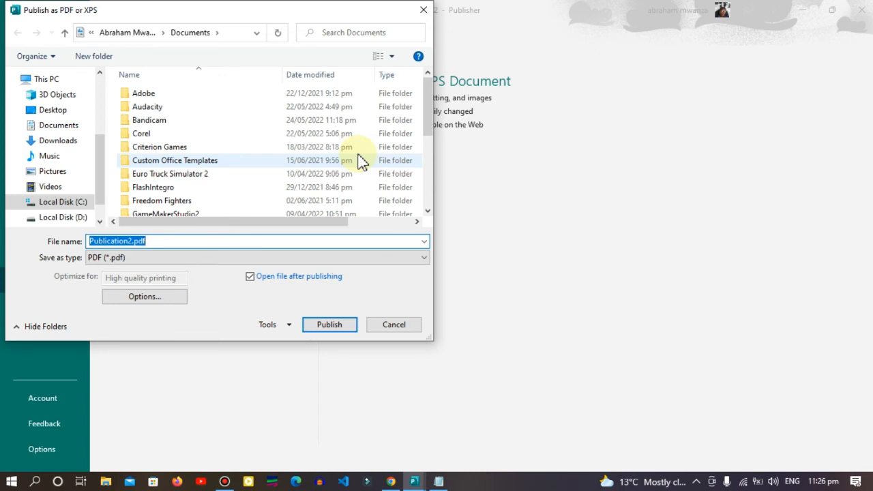
# Name the file 'Notebook' and publish it, producing the 140-page Notebook.pdf in Documents.
pyautogui.write('Notebook')
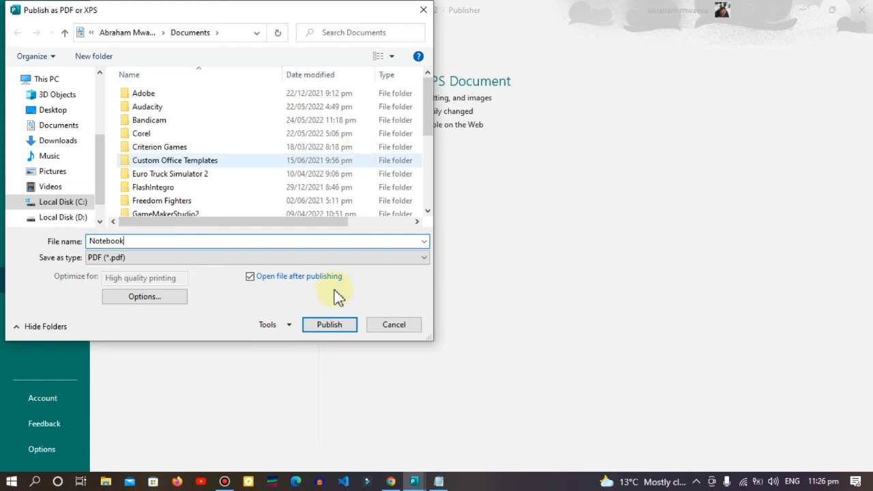
pyautogui.click(329, 324)
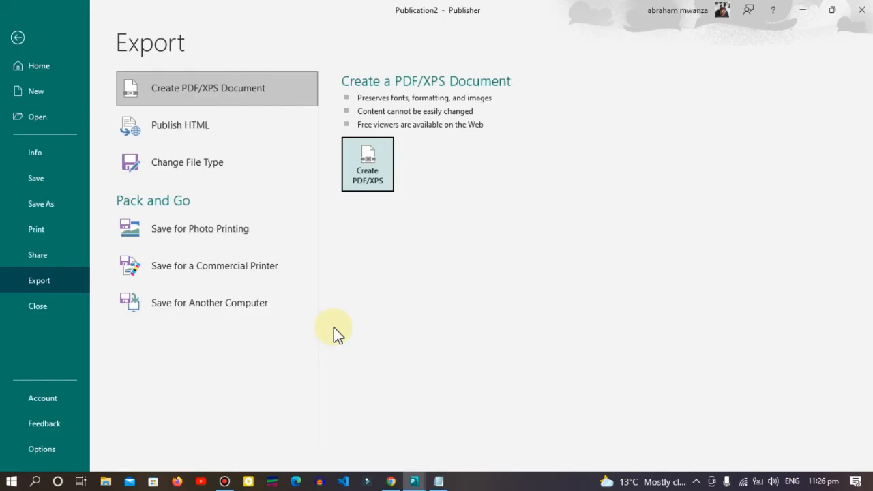
pyautogui.click(17, 36)
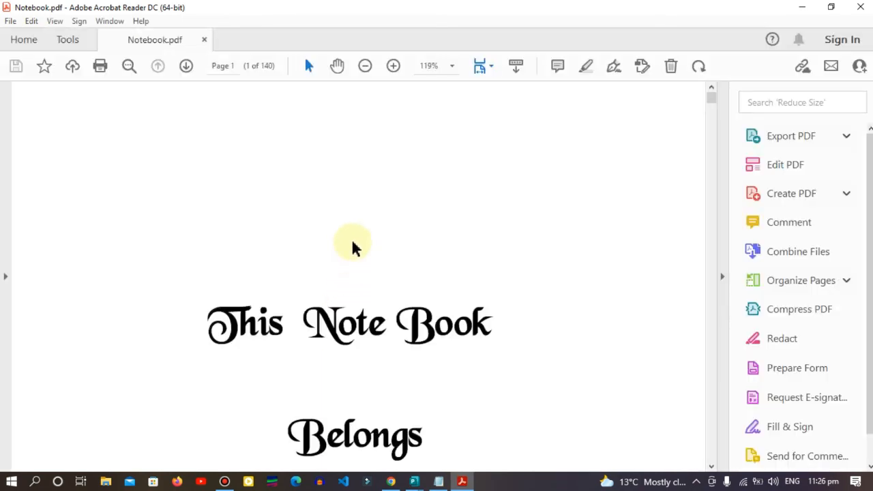
pyautogui.click(791, 136)
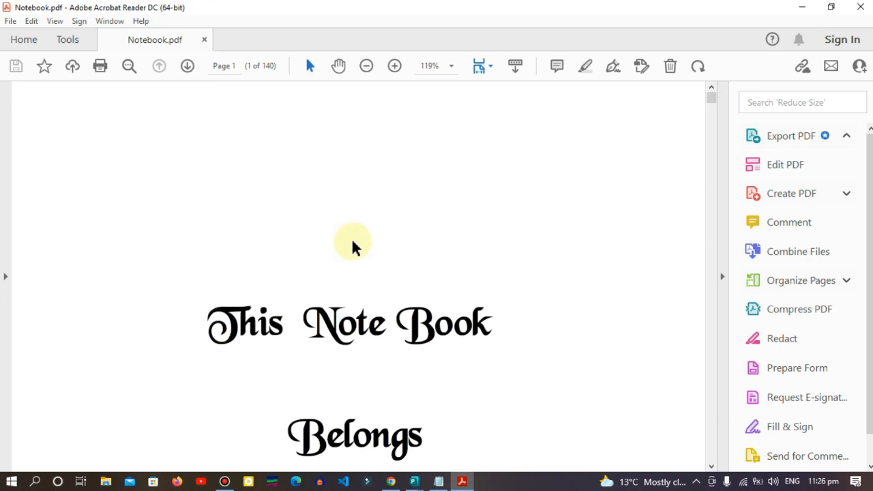
pyautogui.moveTo(353, 238)
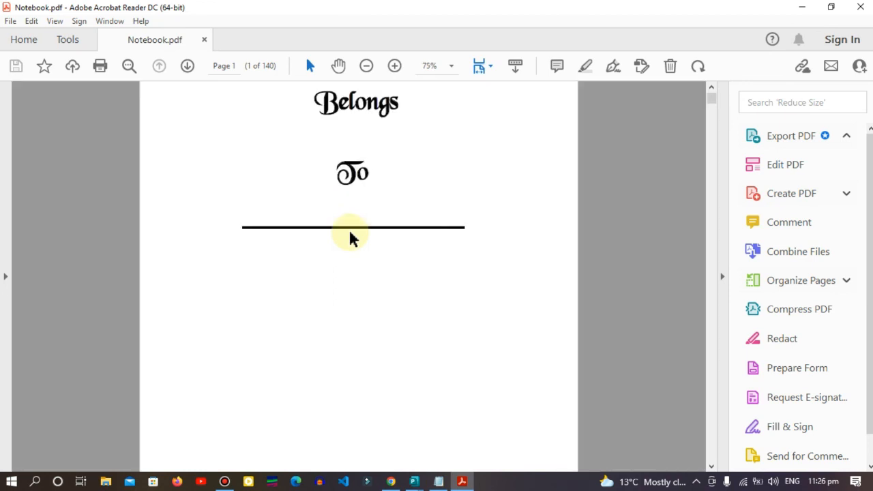
pyautogui.click(365, 66)
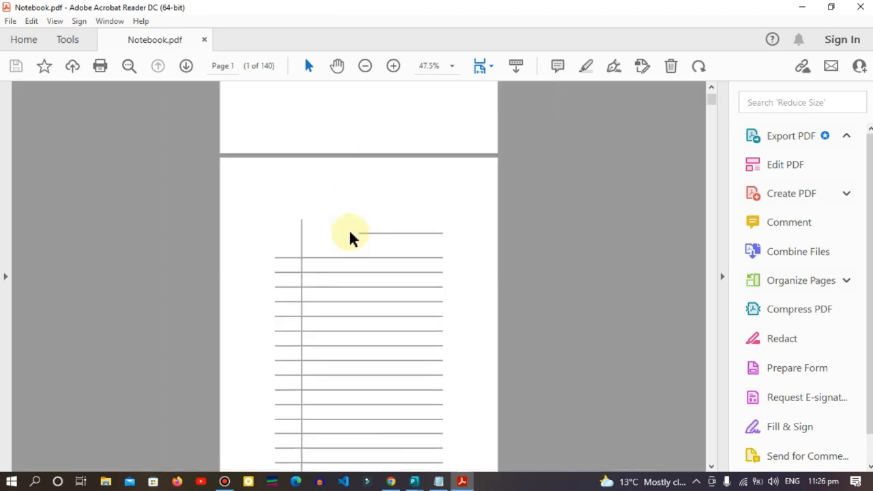
pyautogui.scroll(-3)
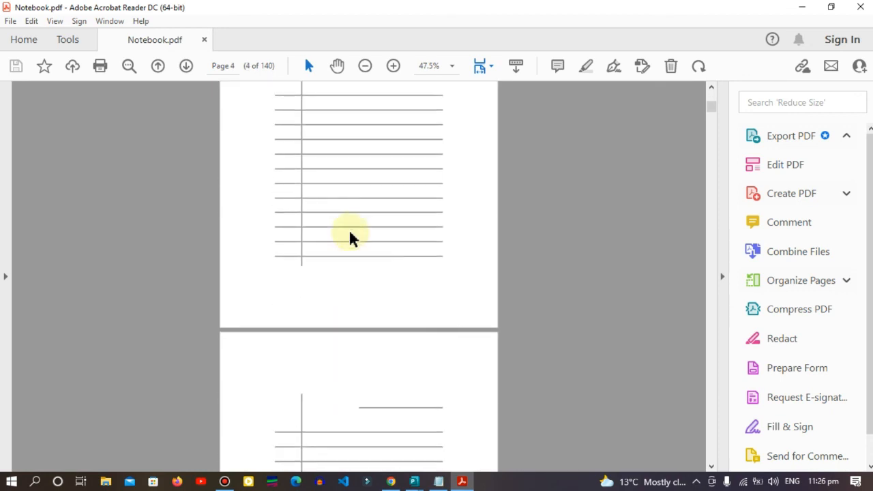
pyautogui.scroll(-3)
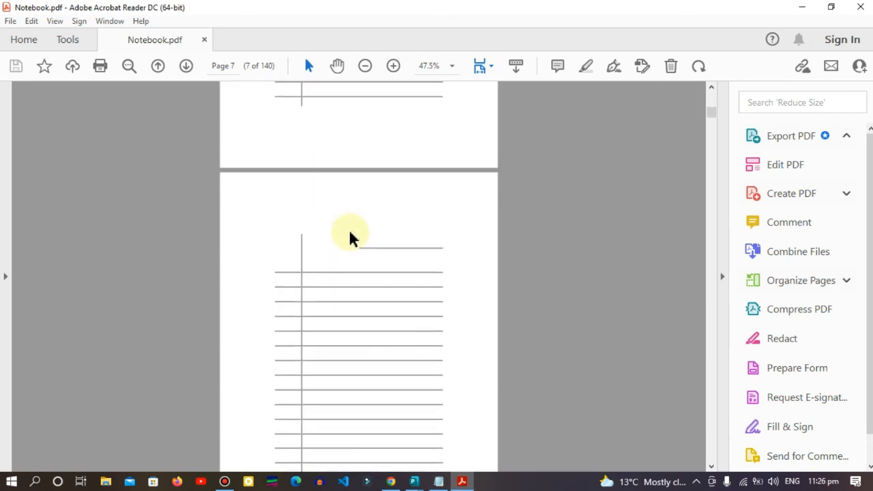
pyautogui.scroll(-3)
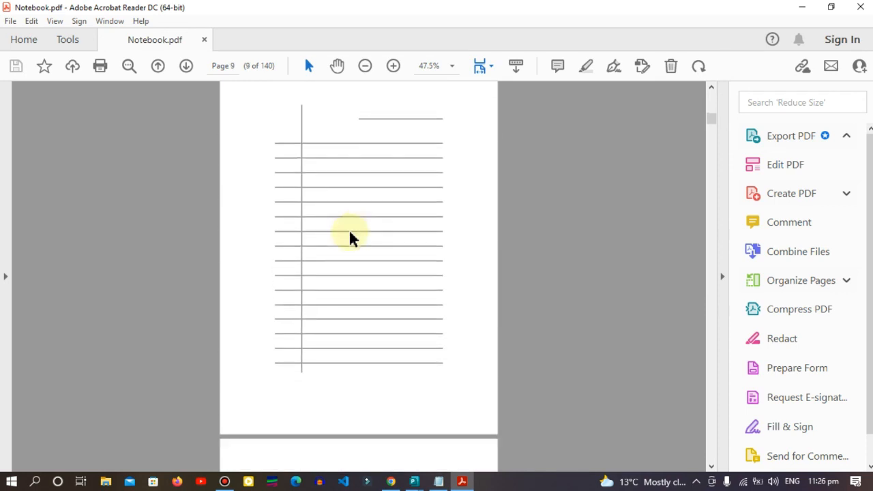
pyautogui.scroll(-3)
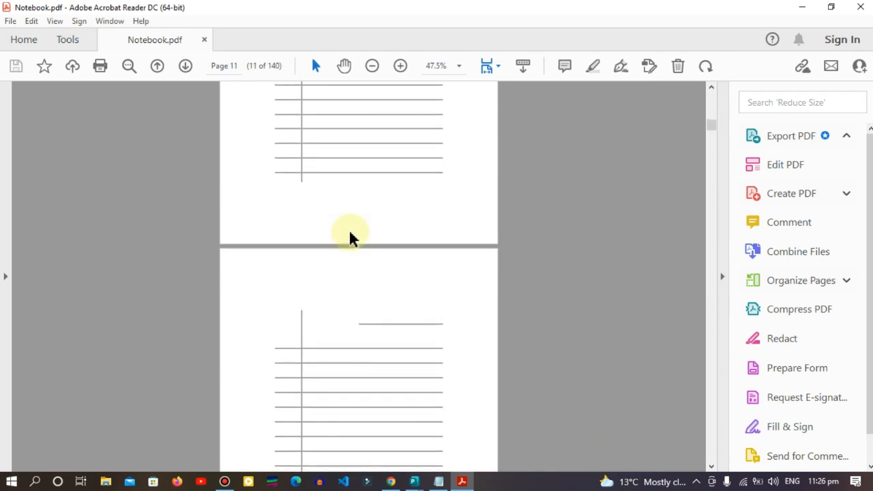
pyautogui.scroll(-3)
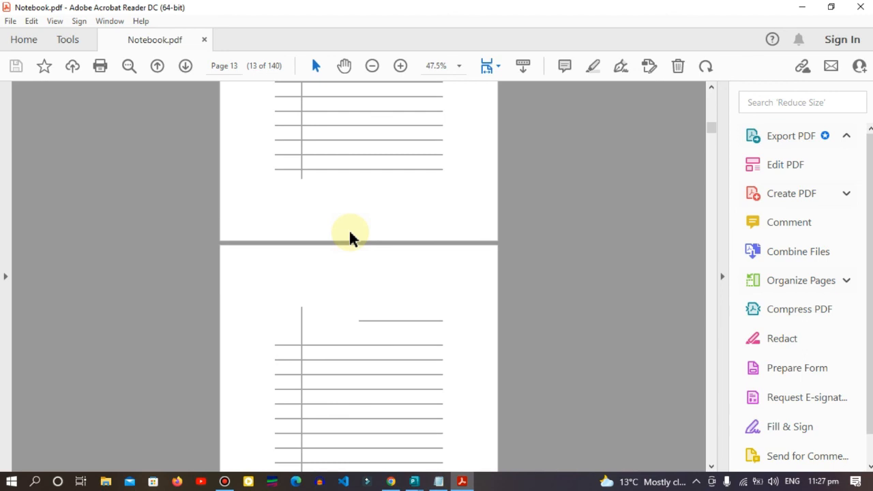